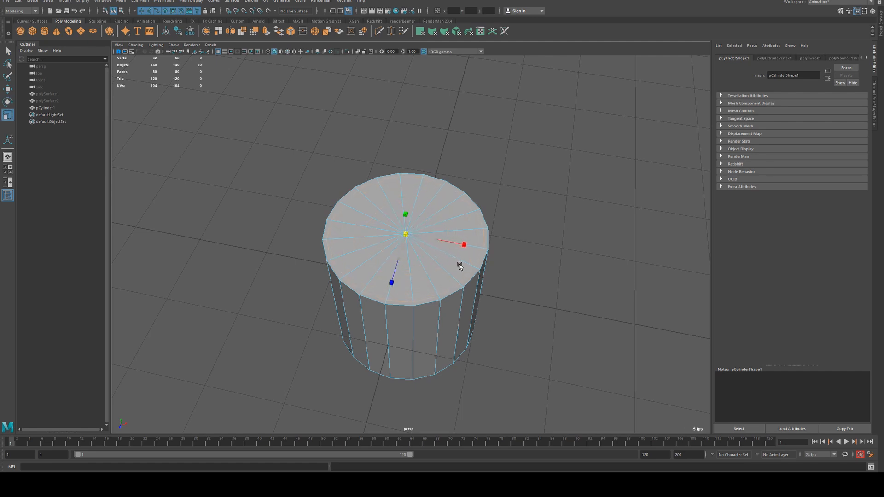
Extrude the top face inward and down to hollow the cylinder, then add side edge loops.
right_click(459, 267)
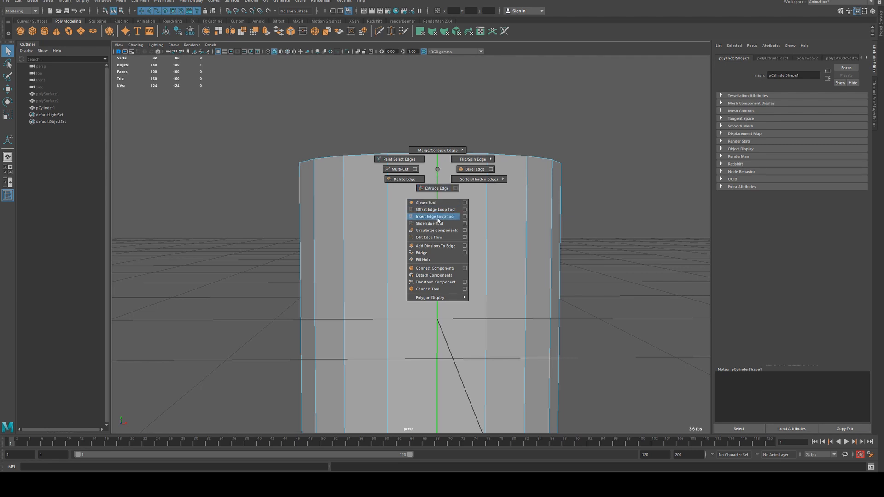
click(434, 215)
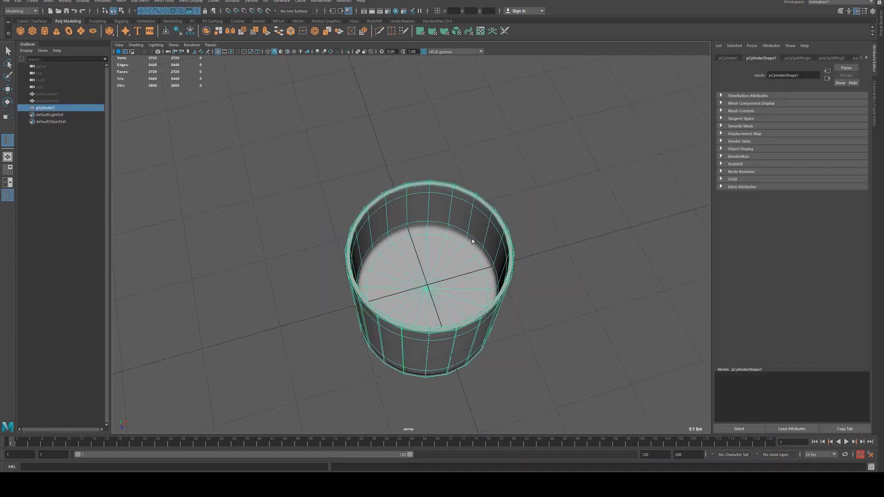
Create a polygon cube and shape its edges into a rounded disc for the liquid, returning to Object Mode.
drag(472, 242, 379, 235)
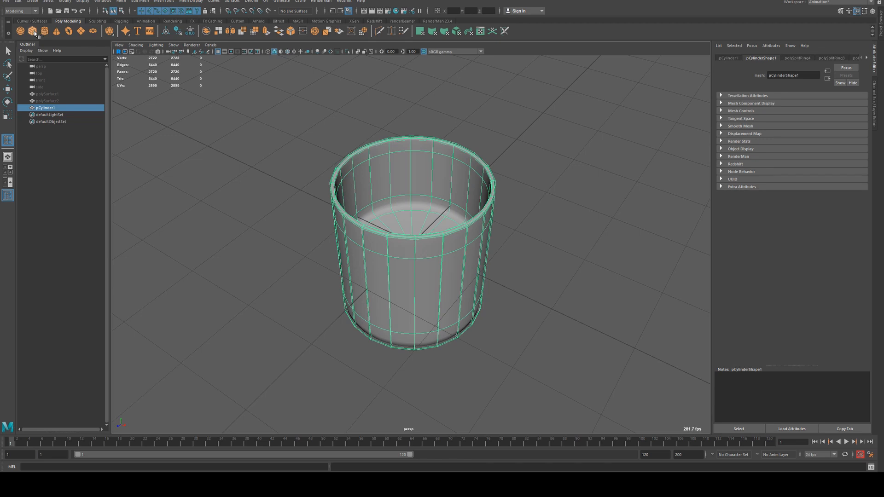
right_click(412, 201)
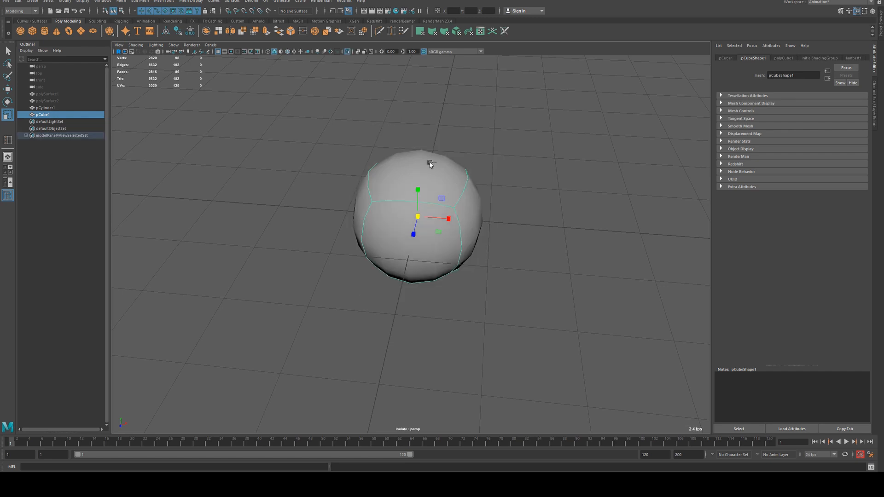
right_click(430, 164)
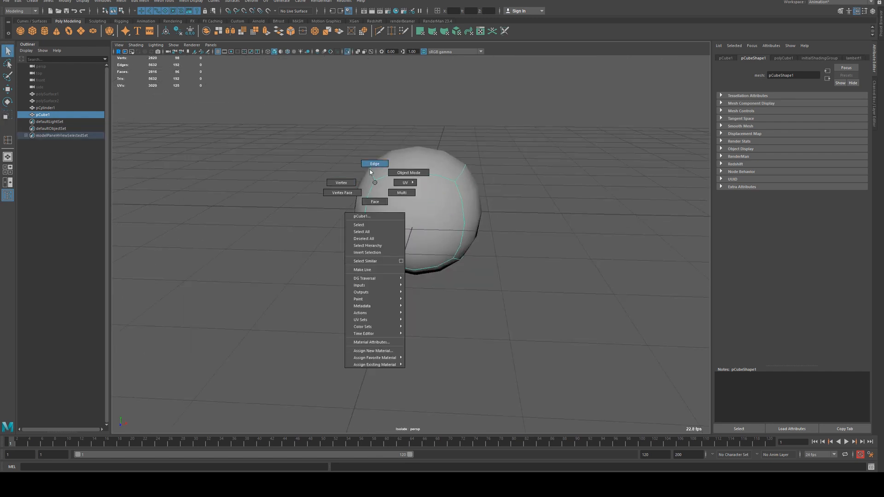
click(374, 164)
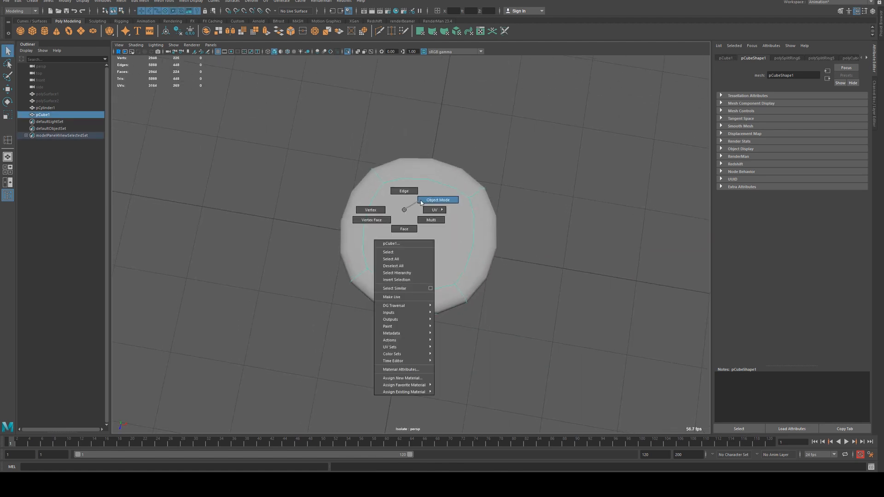
click(438, 200)
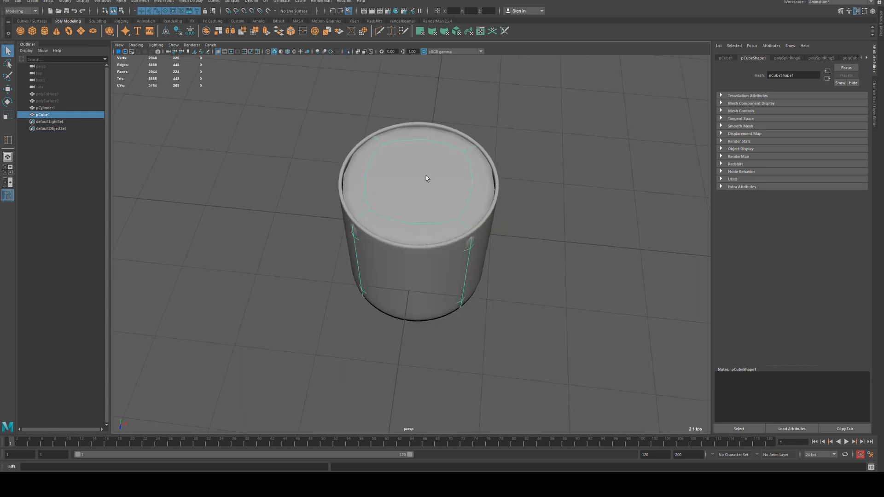
mouse_move(461, 144)
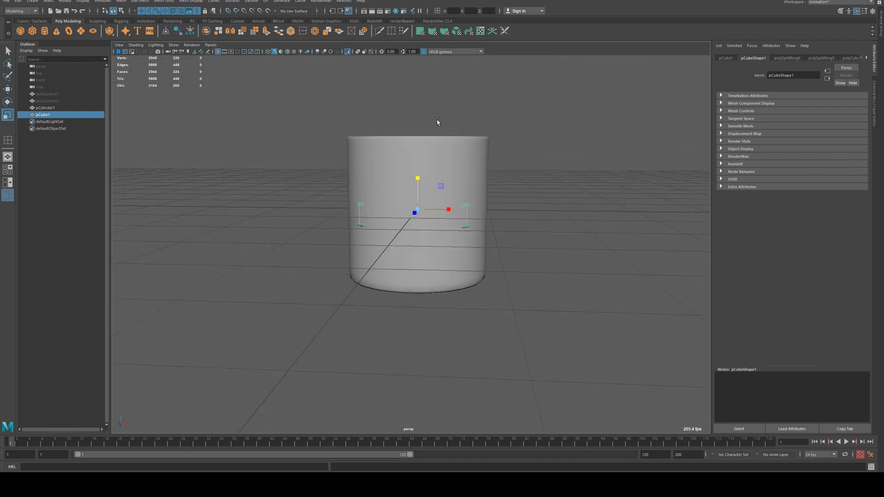
Smooth the liquid mesh and lower it from the side view to rest on the cup's inner floor.
click(103, 2)
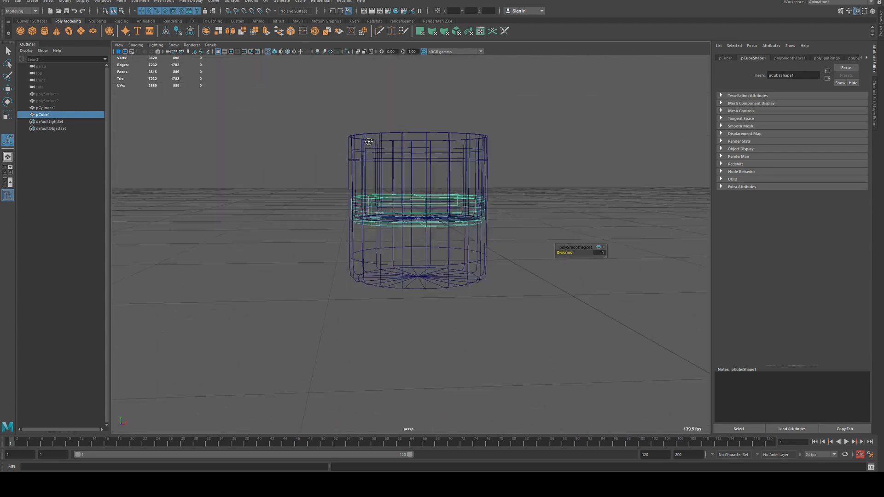
key(space)
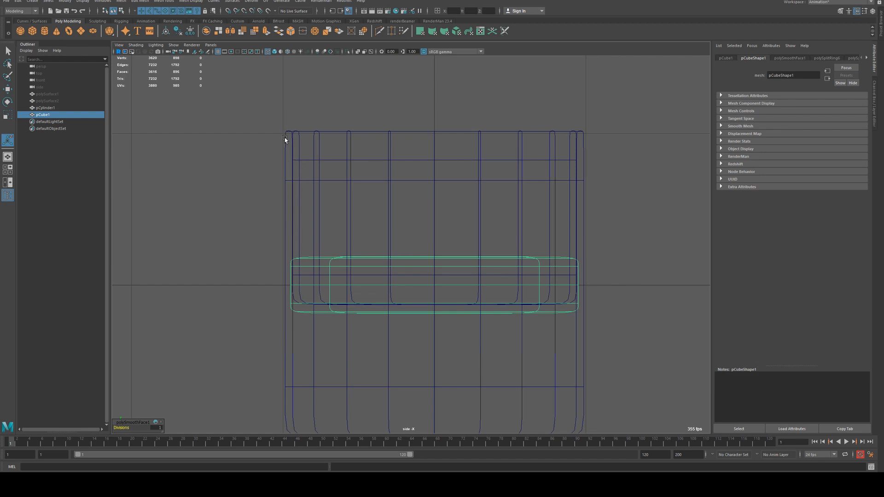
mouse_move(381, 260)
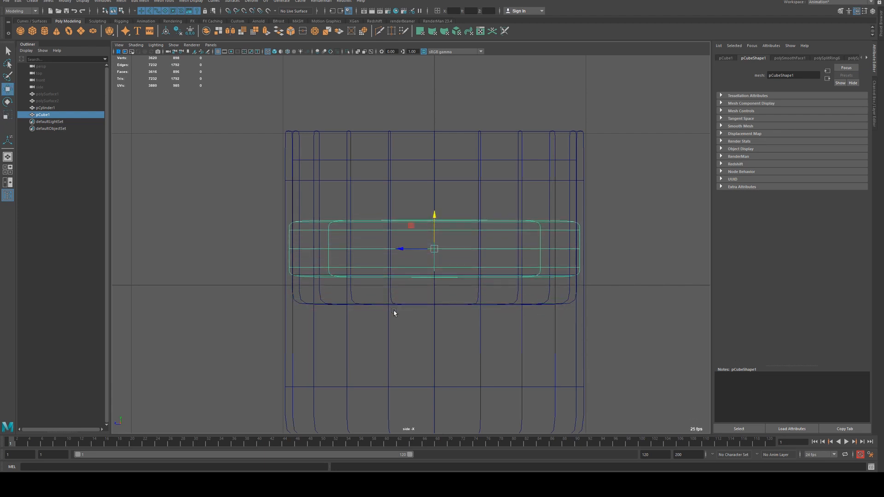
drag(433, 249, 433, 276)
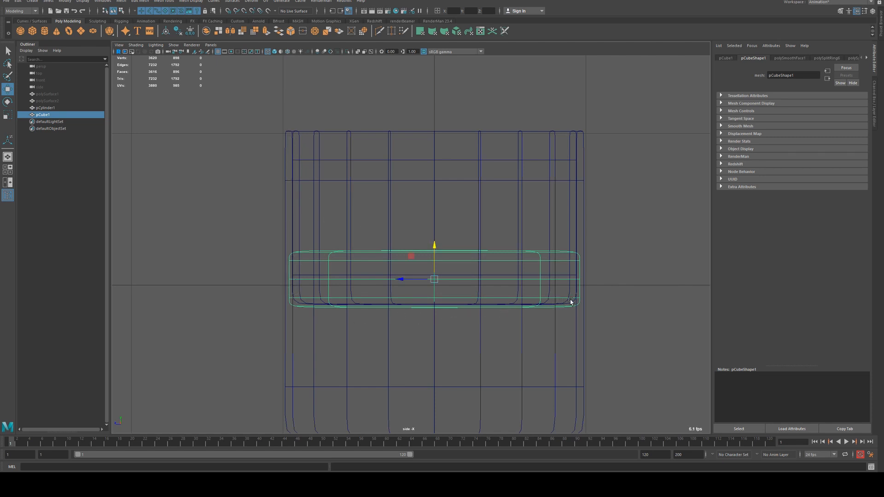
mouse_move(458, 266)
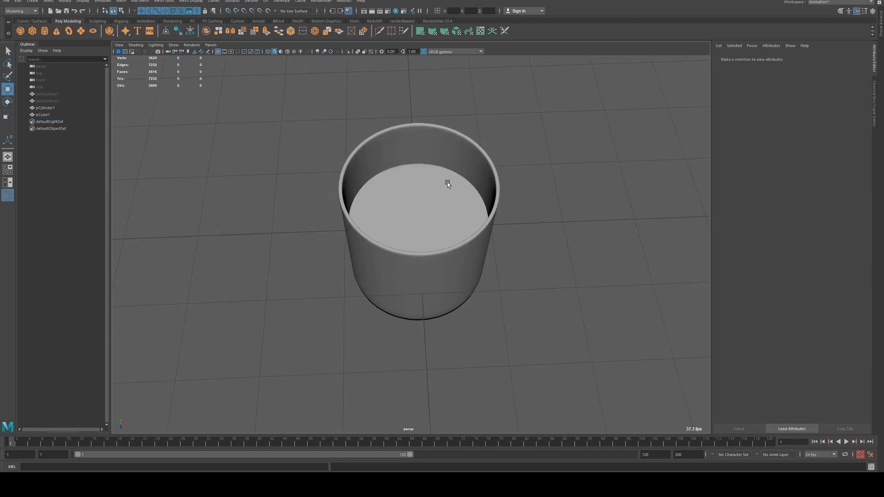
Swap the cup and liquid for polySurface1 and polySurface2, hiding pCylinder1 and pCube1.
click(45, 108)
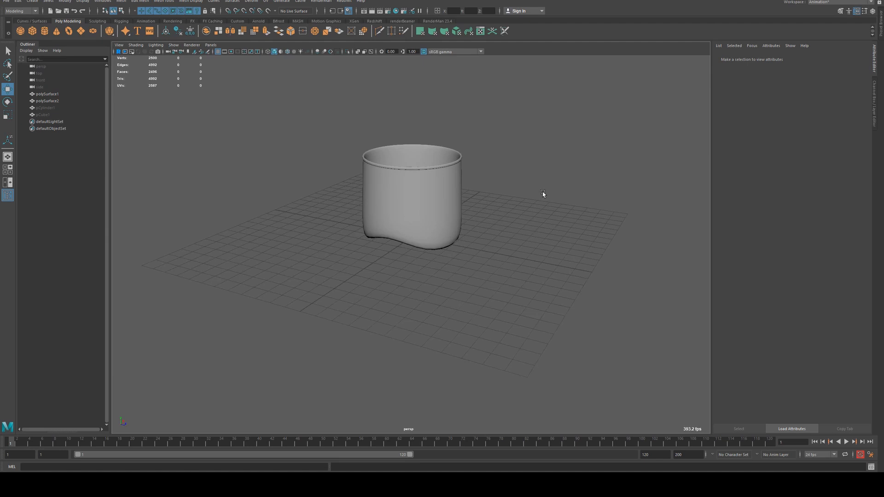
drag(542, 193, 362, 242)
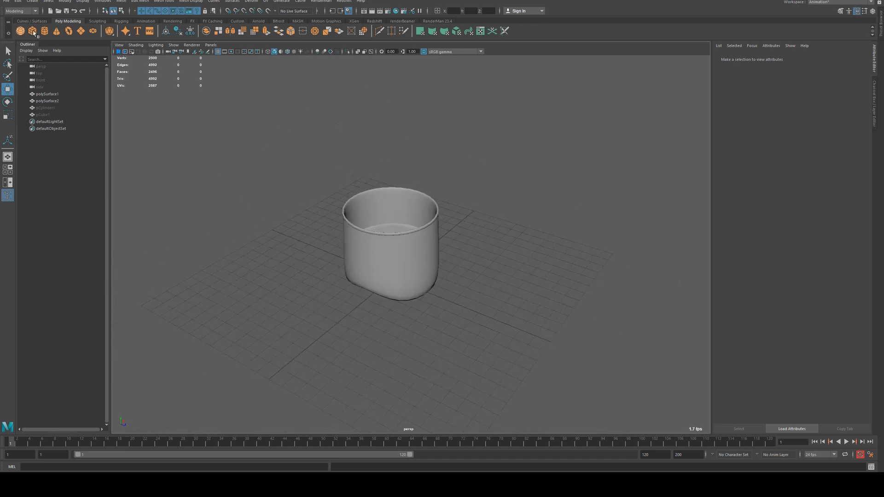
click(437, 21)
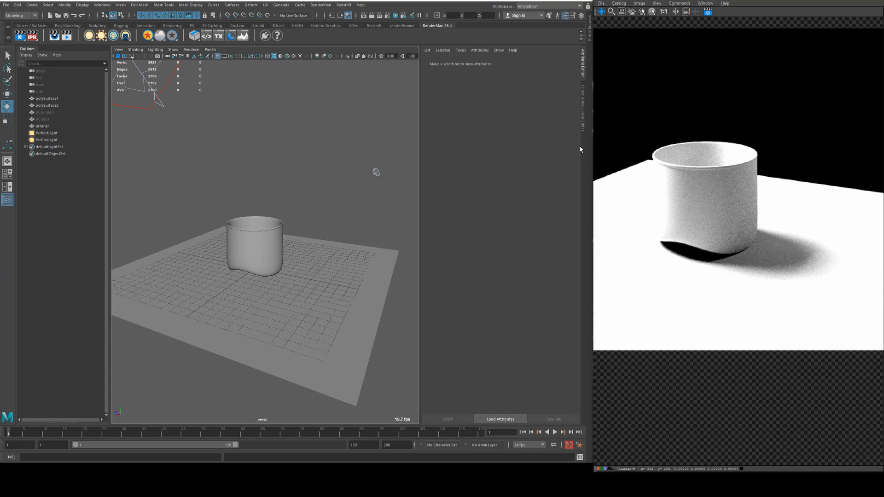
mouse_move(604, 172)
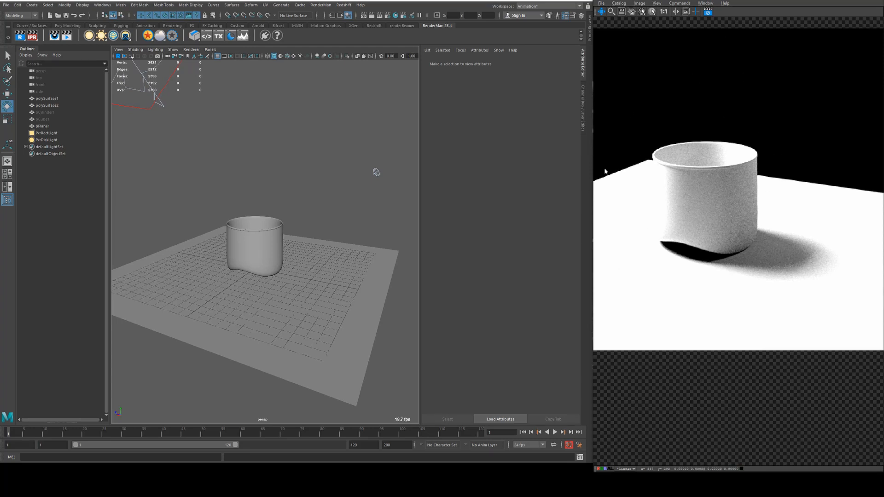
mouse_move(365, 136)
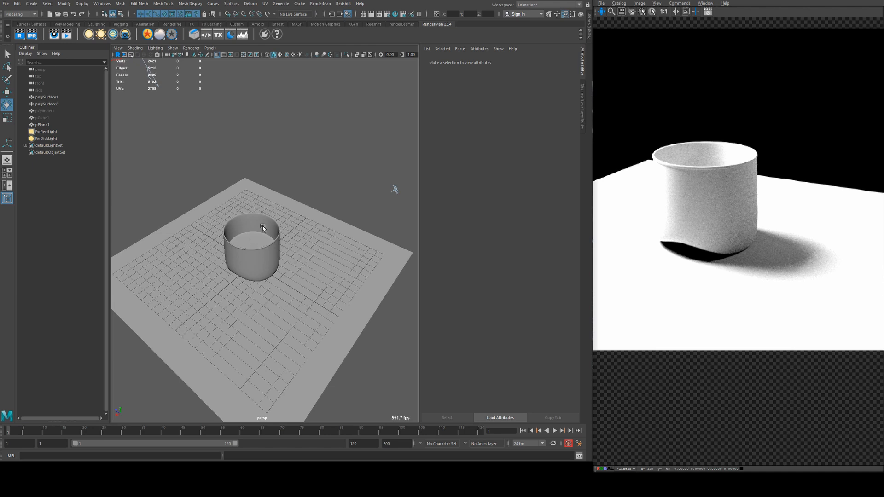
Create two PxrSurface materials named 'glass' and 'whisky' and assign glass to the cup.
click(254, 237)
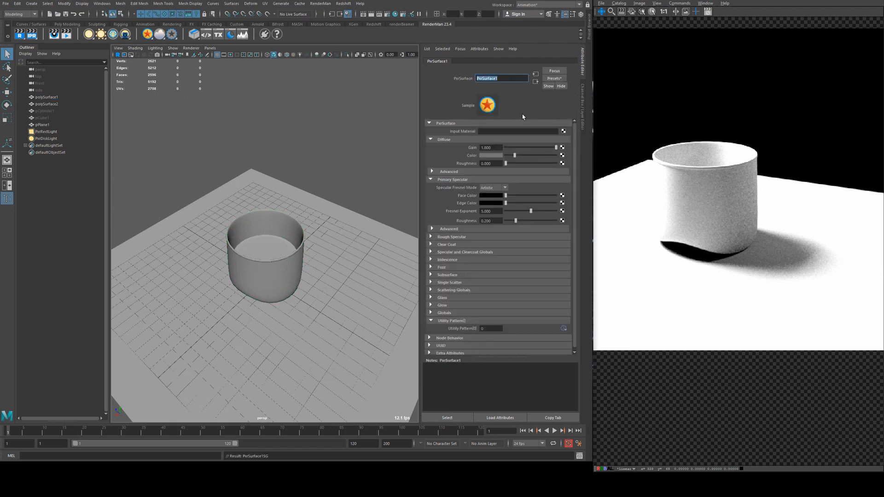
text(glass)
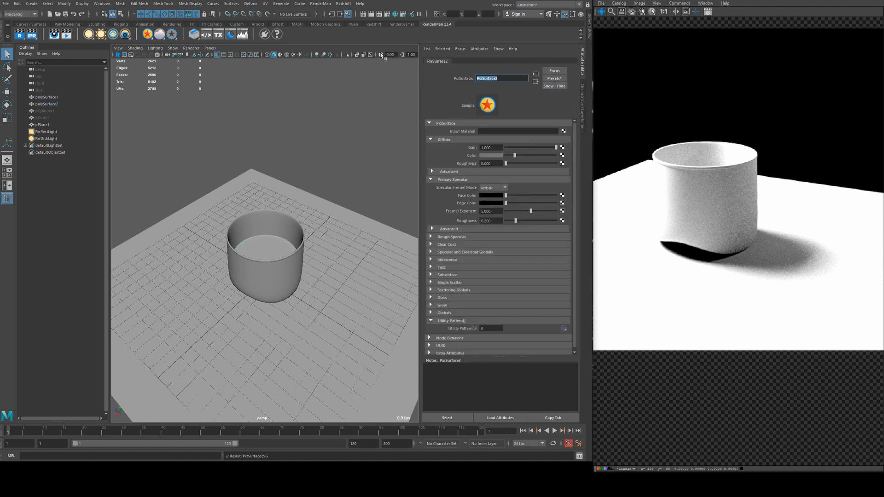
text(whisky)
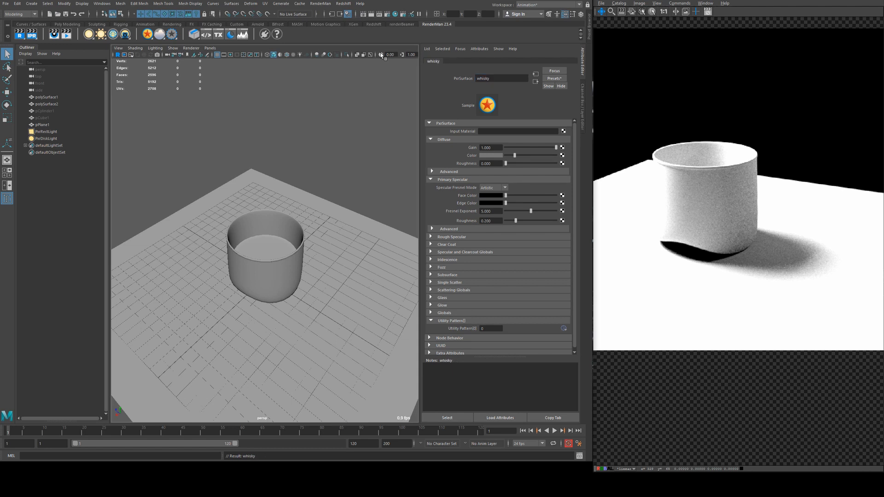
mouse_move(276, 230)
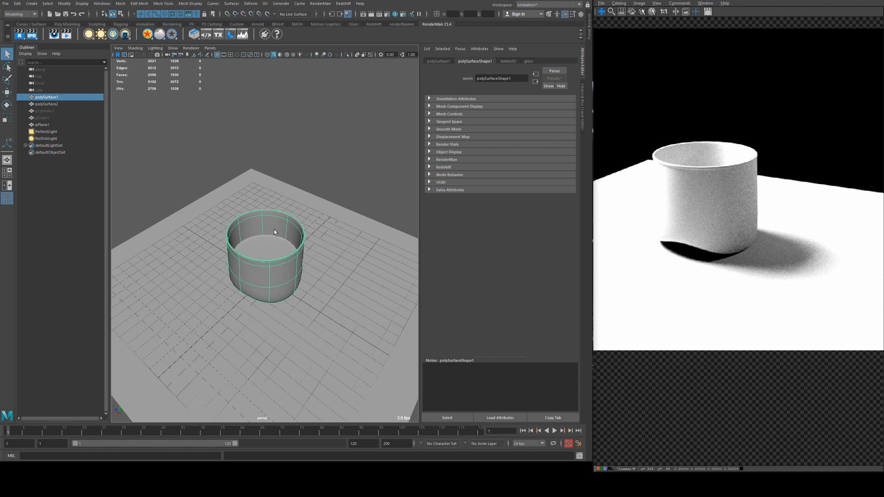
Raise the glass material's Refraction Gain so the cup renders as transparent glass.
click(529, 61)
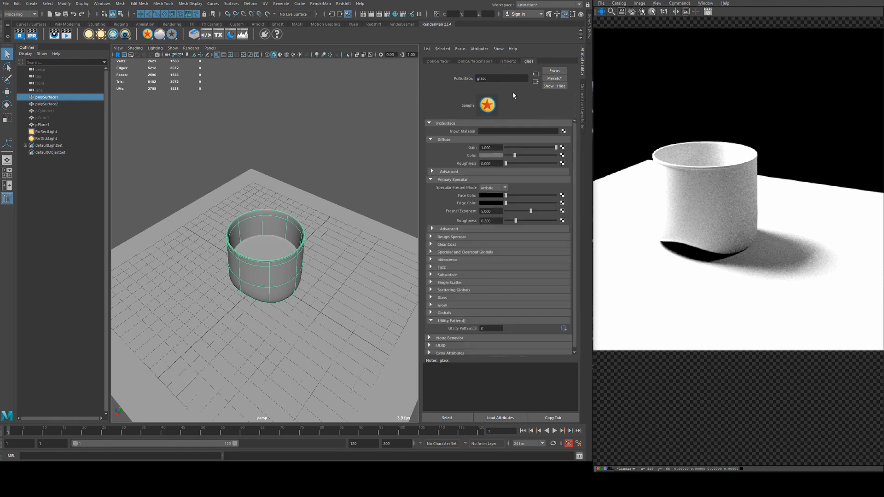
drag(555, 147, 507, 147)
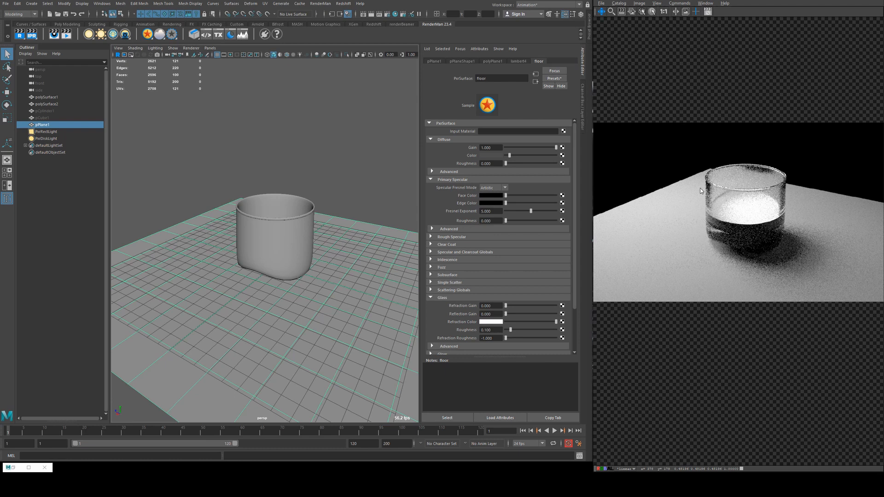
mouse_move(732, 150)
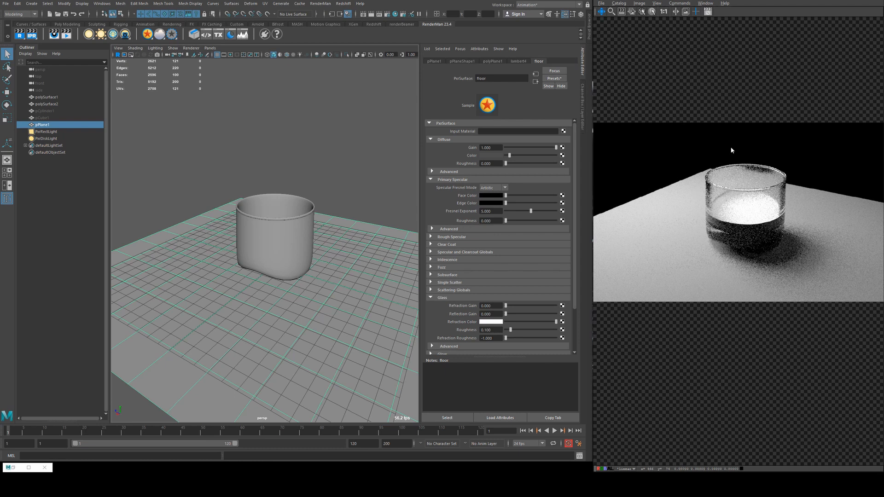
mouse_move(526, 220)
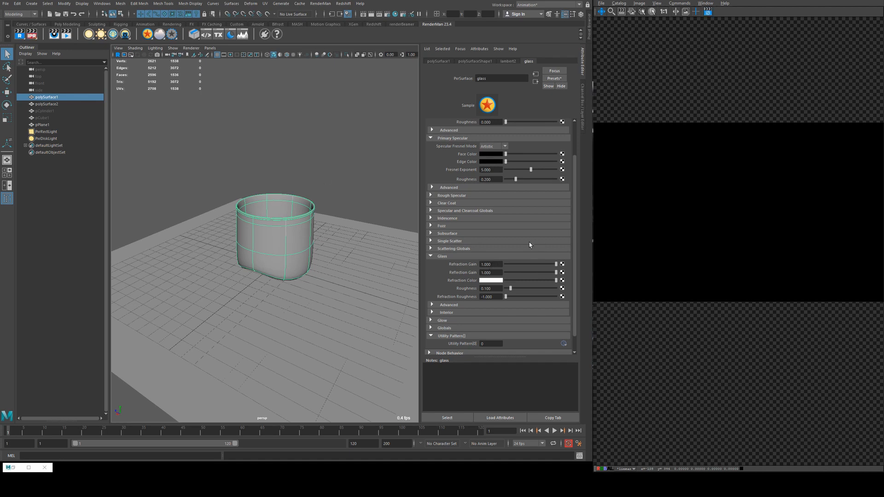
Adjust the glass material's refraction slider and choose a new Refraction Color.
drag(534, 264, 507, 264)
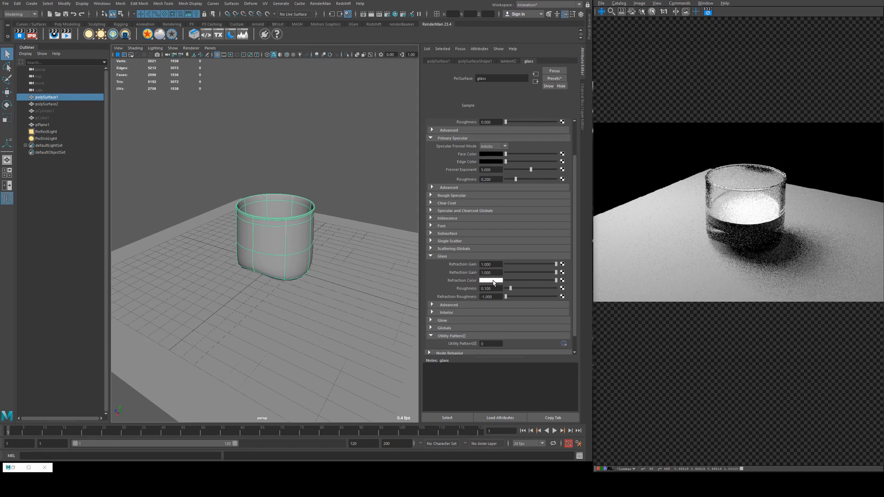
click(491, 280)
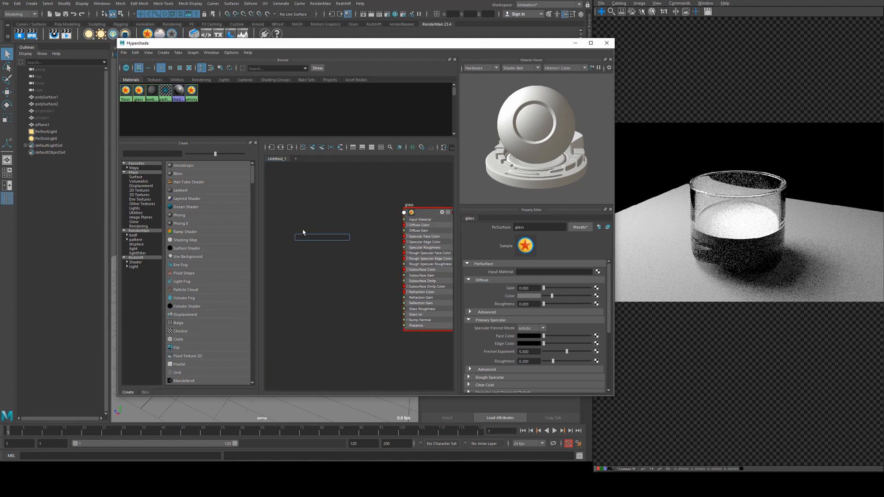
Search Hypershade's Create panel for a 'noise' node.
text(noise)
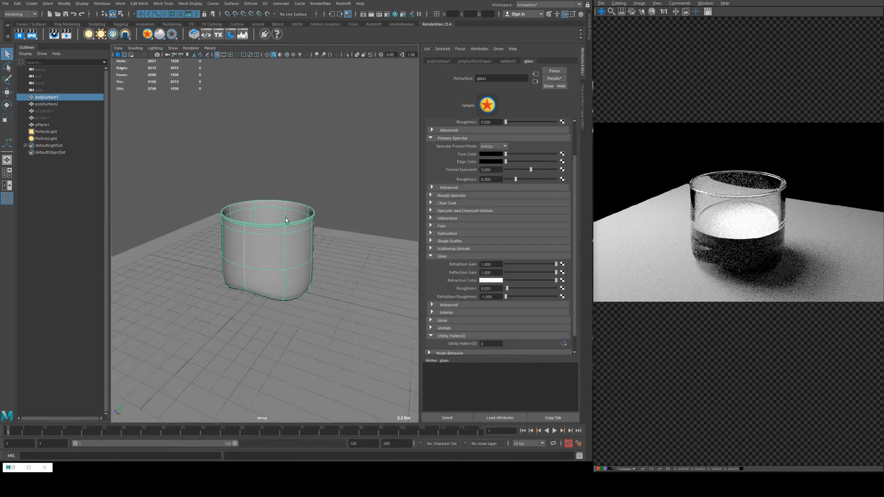
Apply a UV > Planar projection to the tumbler and add a PxrVoronoise node.
click(264, 3)
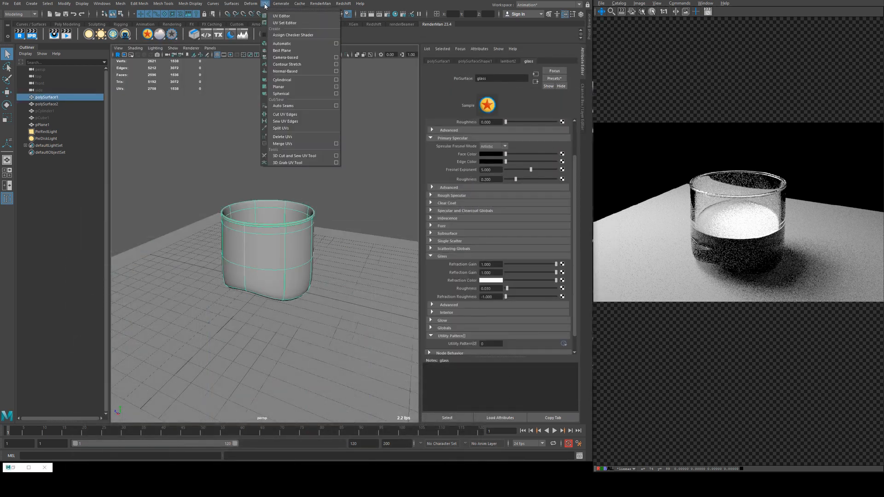
click(278, 86)
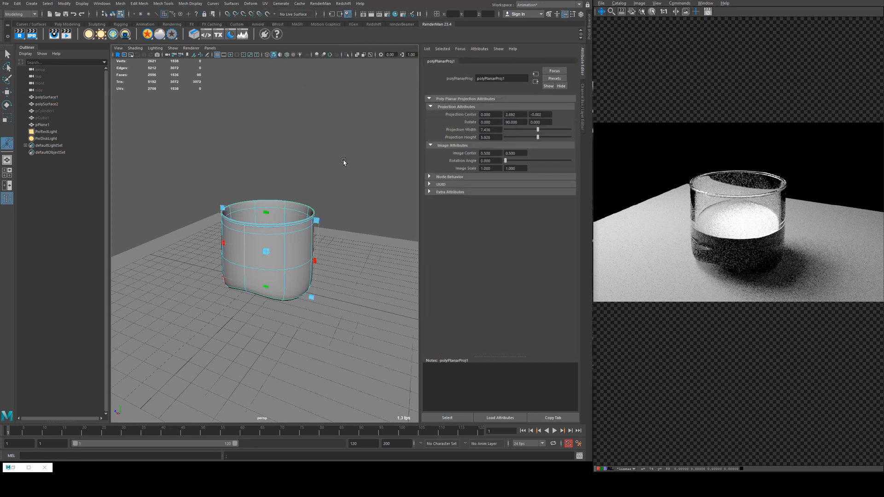
click(343, 162)
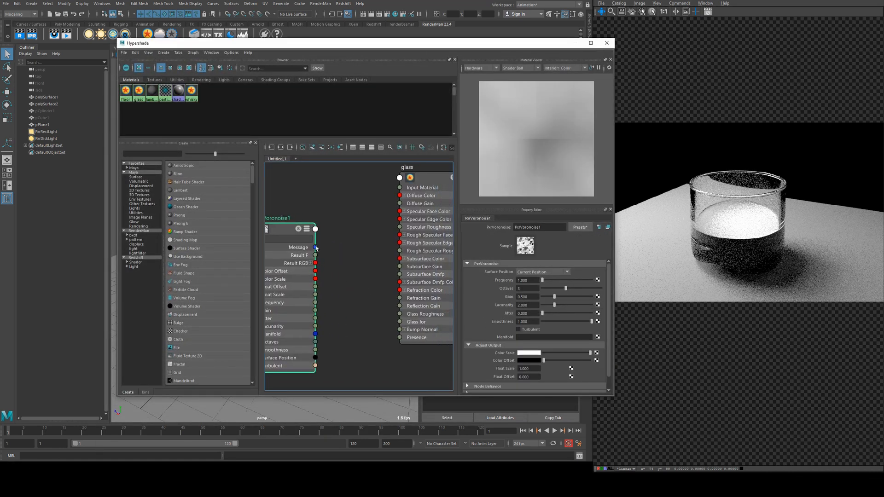
Wire PxrVoronoise1 into the glass shader with a PxrManifold2D at frequency 10.
drag(315, 247, 398, 178)
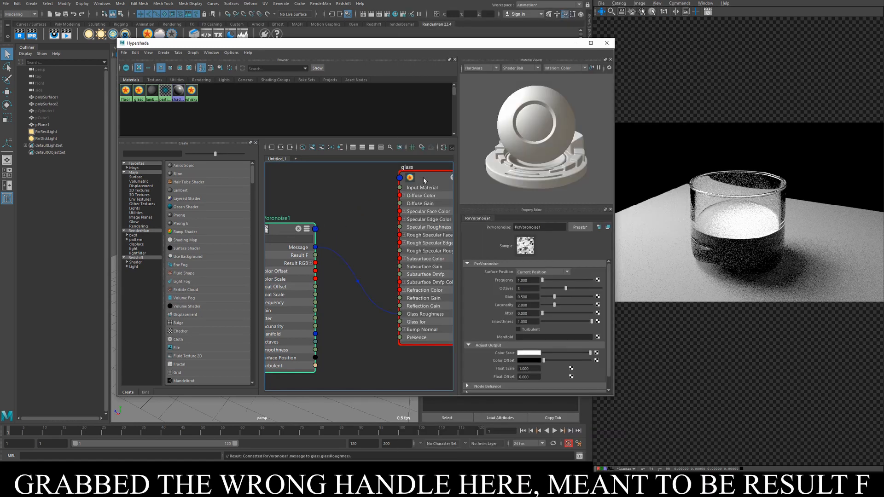
click(606, 42)
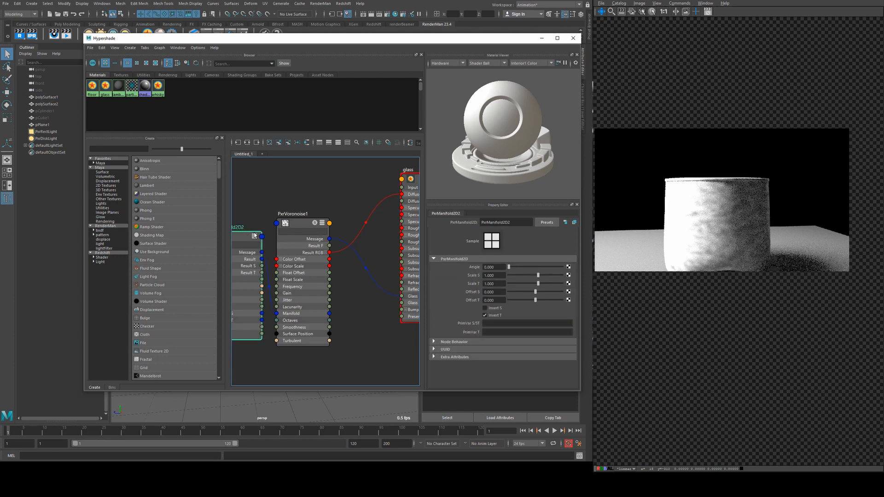
click(303, 213)
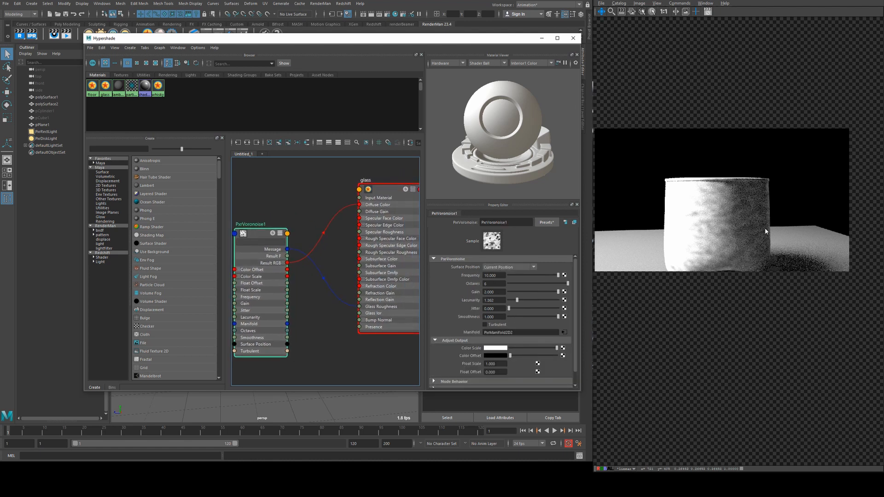
mouse_move(478, 252)
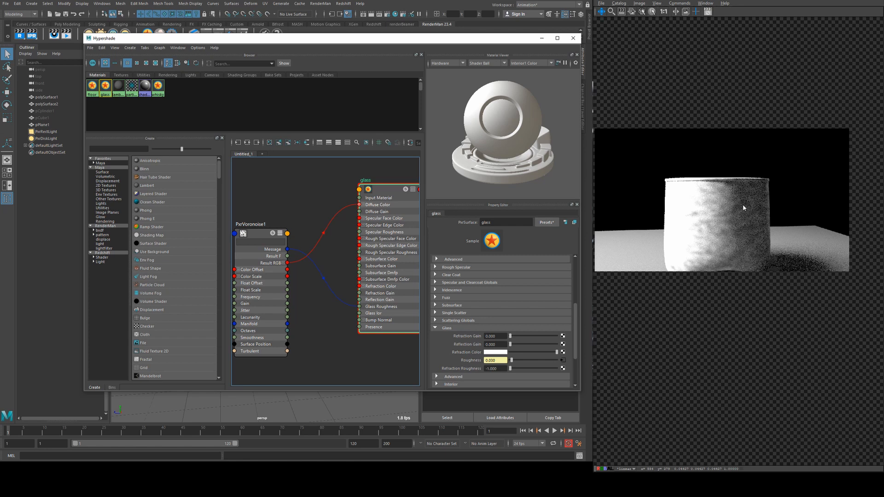
mouse_move(695, 180)
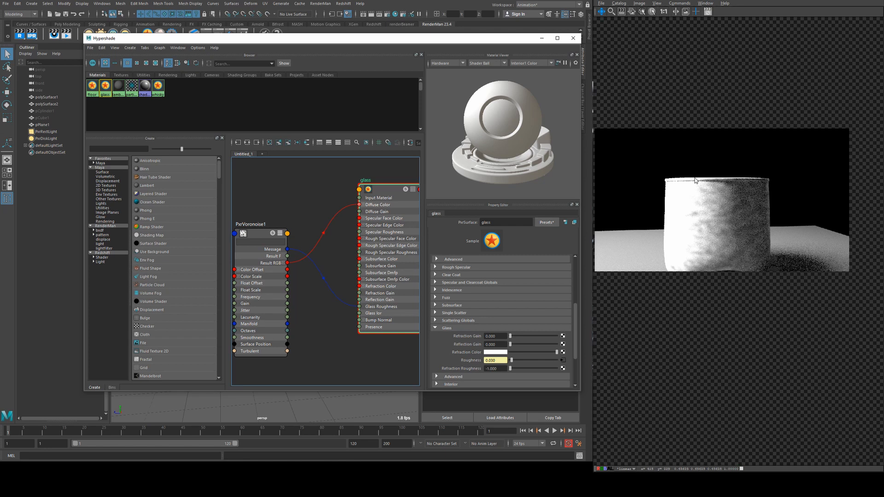
mouse_move(726, 214)
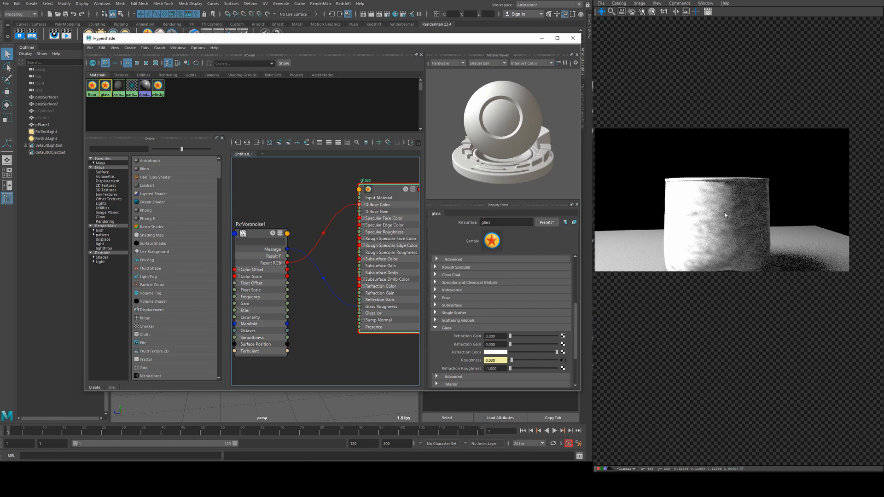
mouse_move(719, 219)
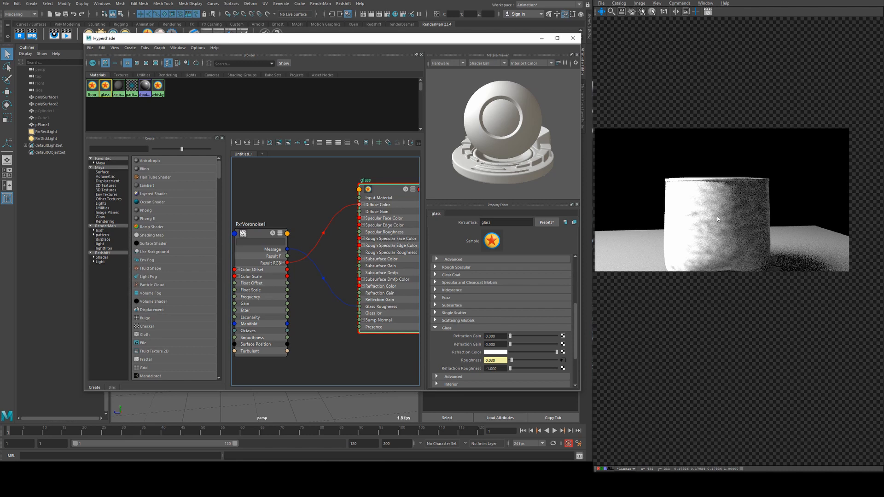
mouse_move(744, 199)
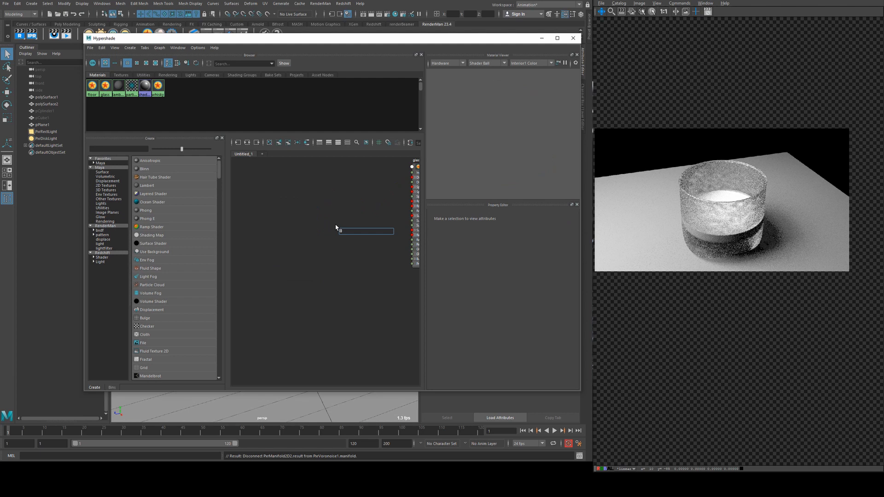
Create a PxrRamp feeding the glass material, set it to a reversed T Ramp and adjust its colour stops.
text(pxrramp)
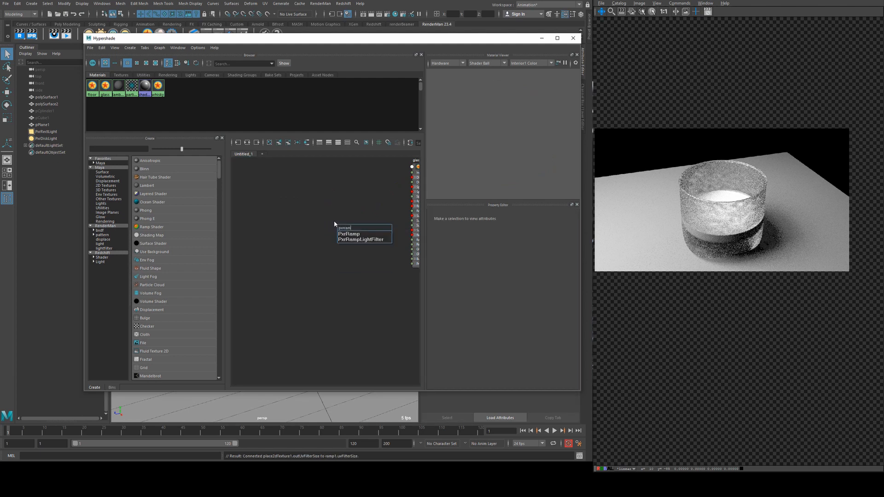
click(348, 233)
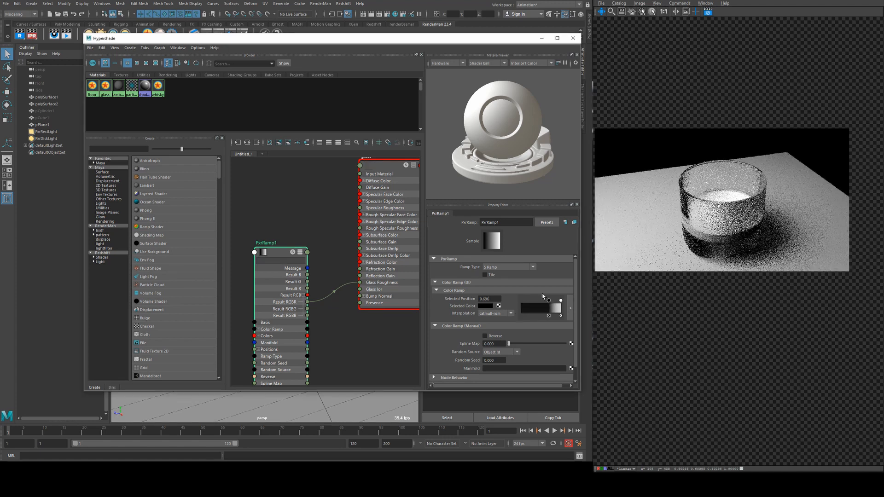
click(507, 267)
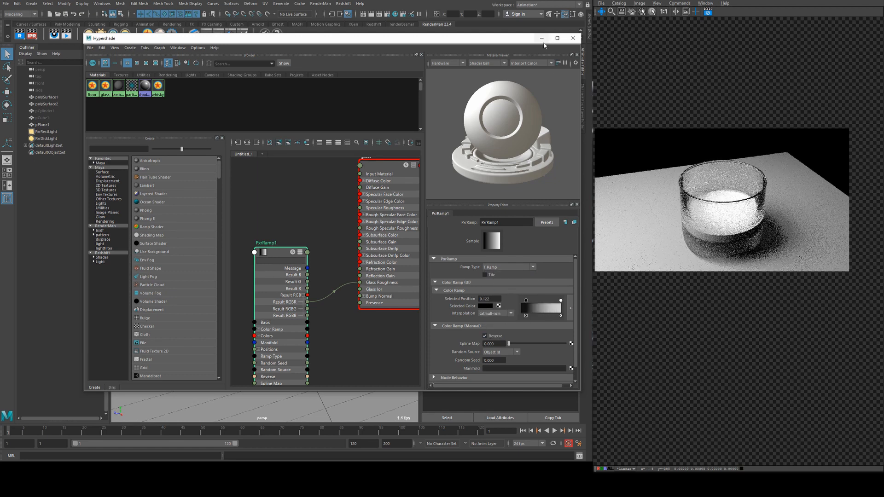
click(573, 38)
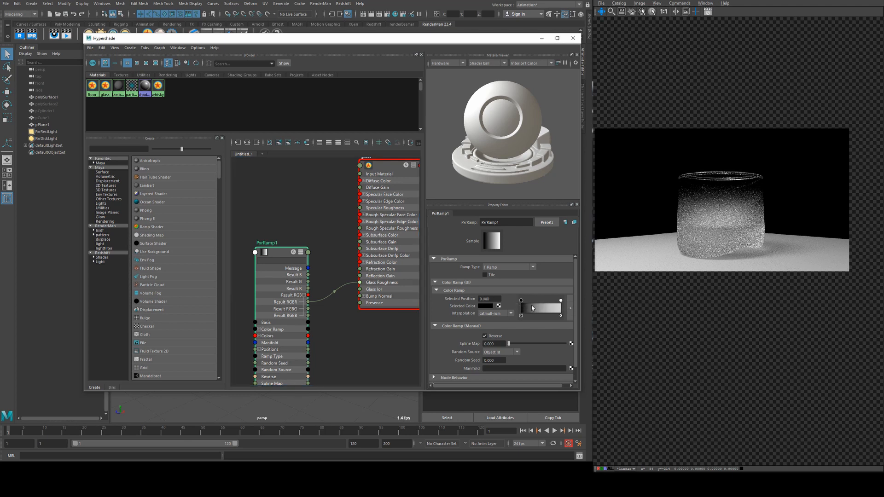
drag(522, 300, 528, 300)
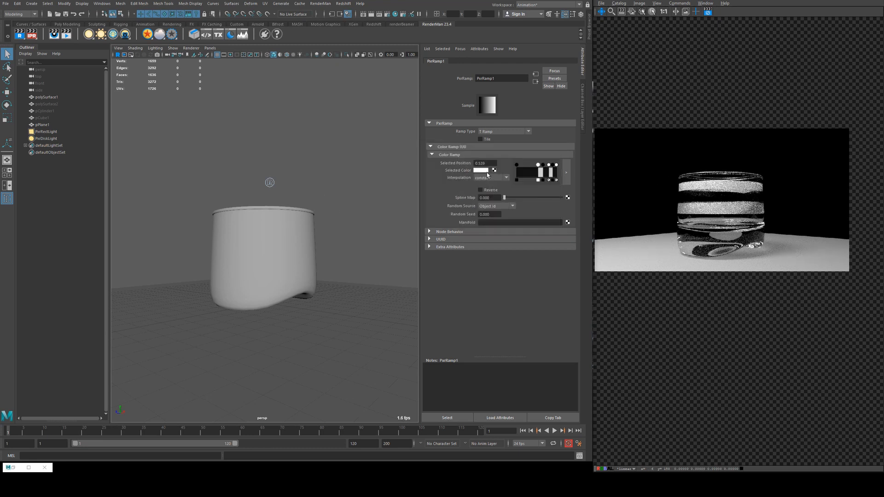
Remove the ramp from the glass material and set its Roughness to 0.1 for clear glass.
click(481, 171)
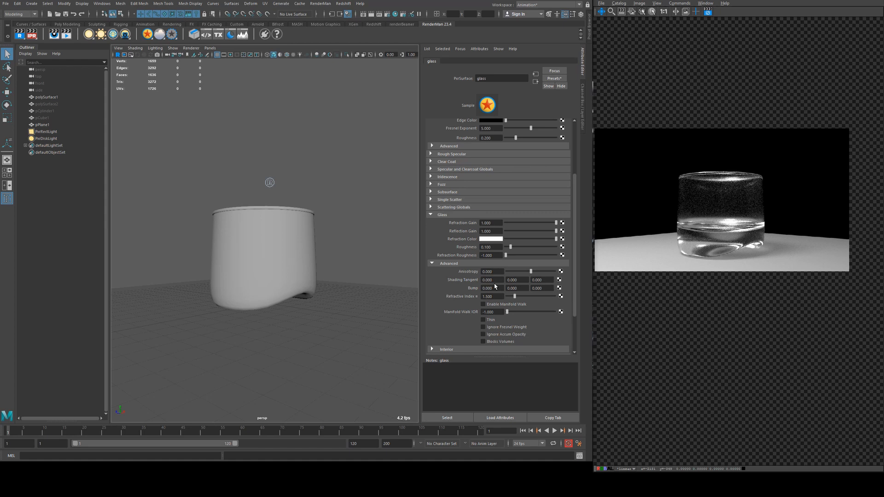
mouse_move(475, 279)
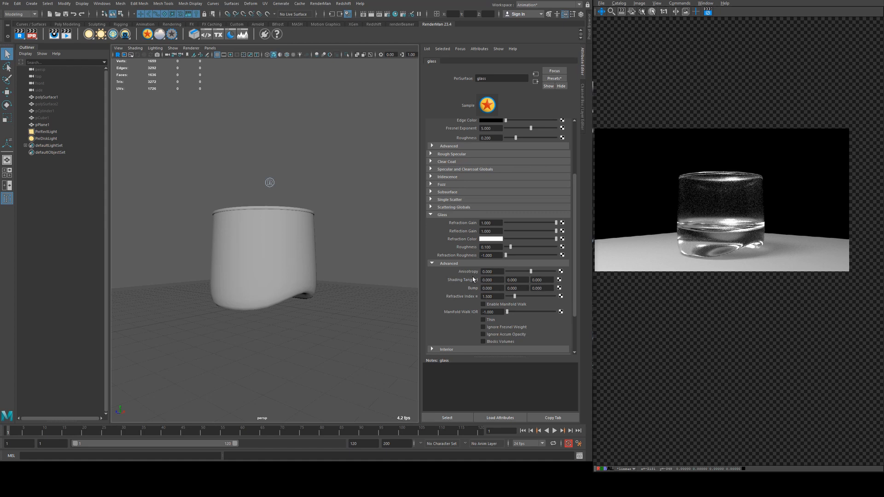
mouse_move(493, 277)
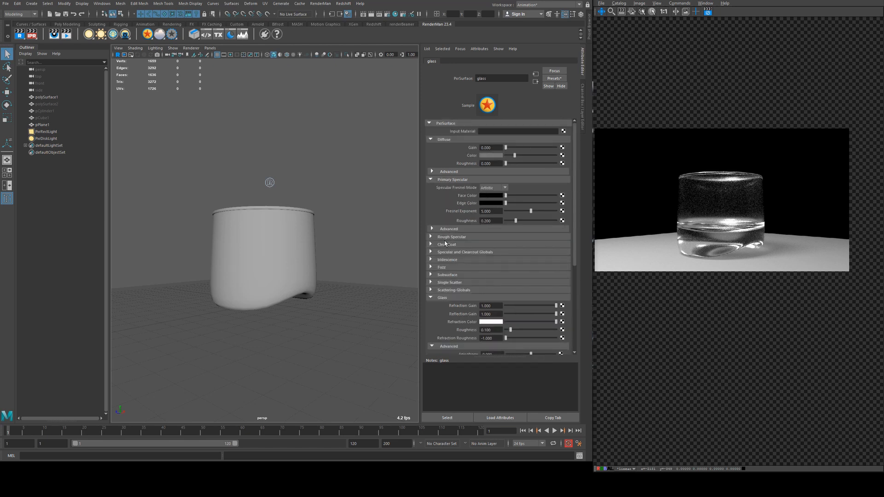
Expand Rough Specular on the glass material and set its Roughness to 0.6.
click(448, 229)
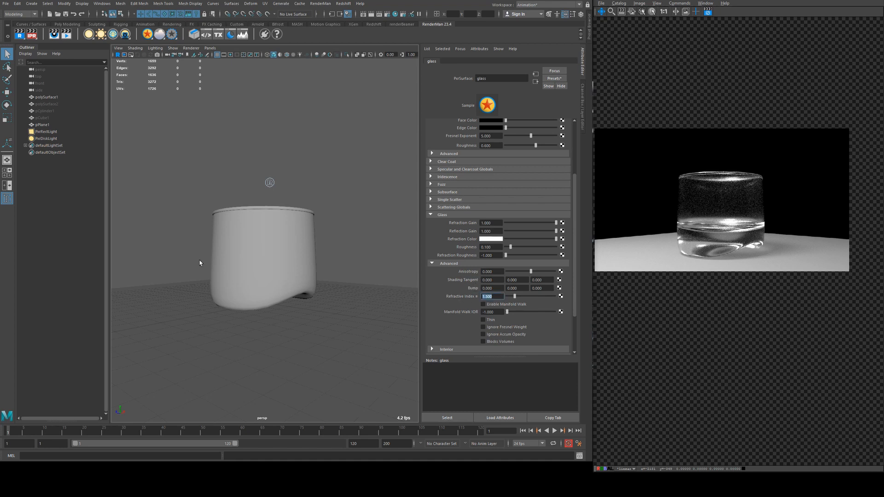
mouse_move(393, 312)
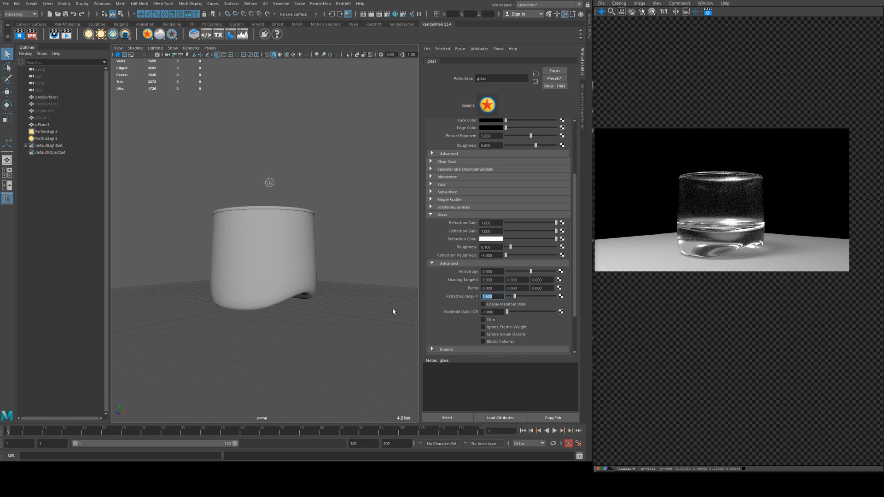
mouse_move(388, 285)
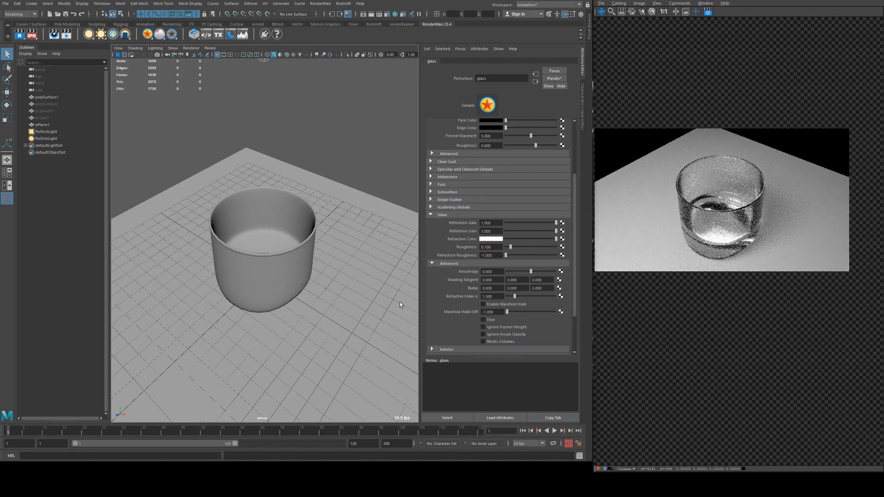
click(491, 296)
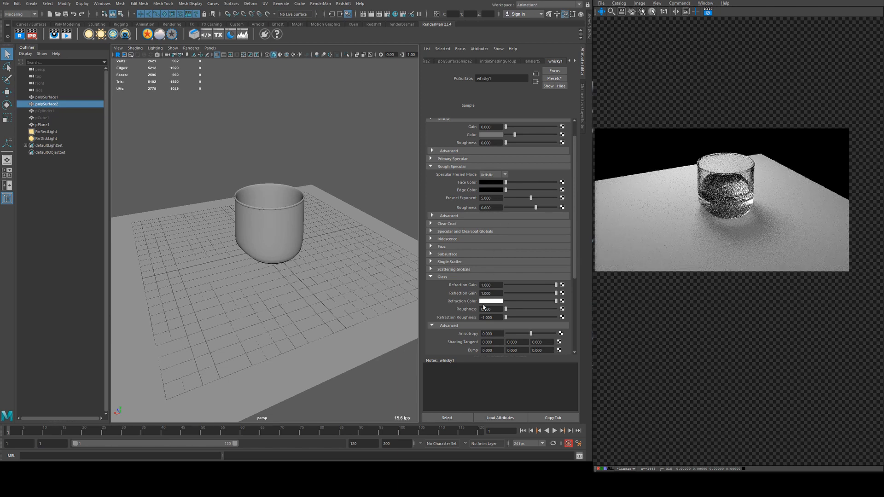
Pick an amber Glass Refraction Color for the whisky1 material, then select the glass tumbler.
click(492, 300)
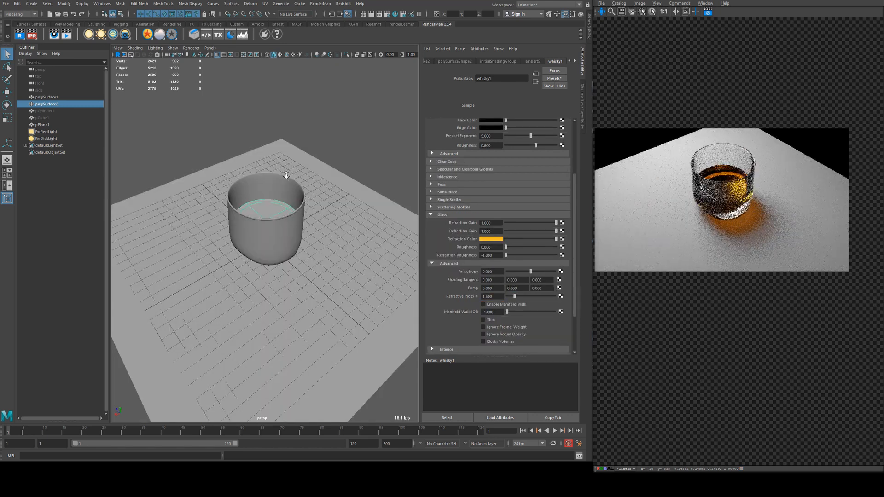
drag(285, 175, 239, 220)
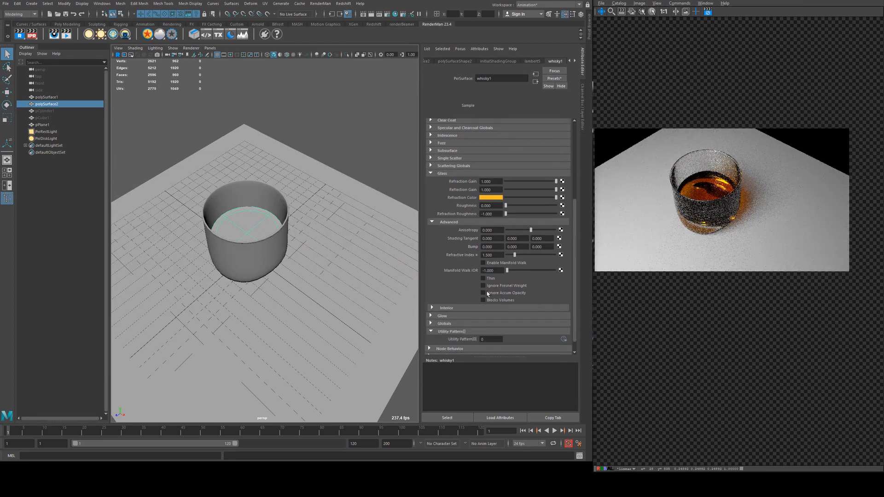
click(482, 278)
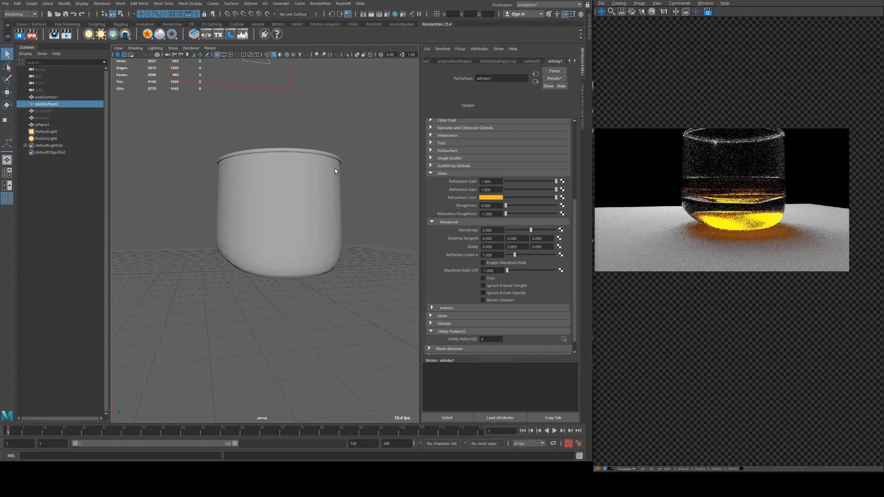
click(46, 96)
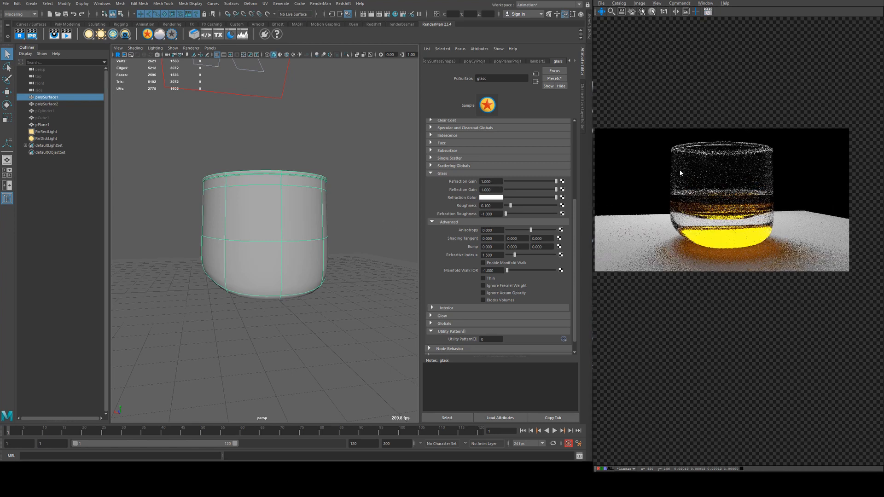
mouse_move(485, 298)
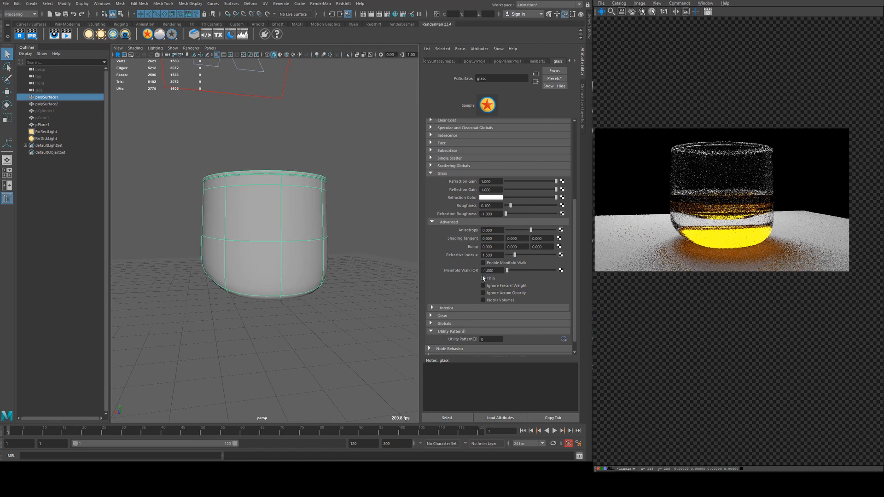
Uncheck Thin under Glass > Advanced so the PxrSurface glass renders as a solid shell.
click(482, 279)
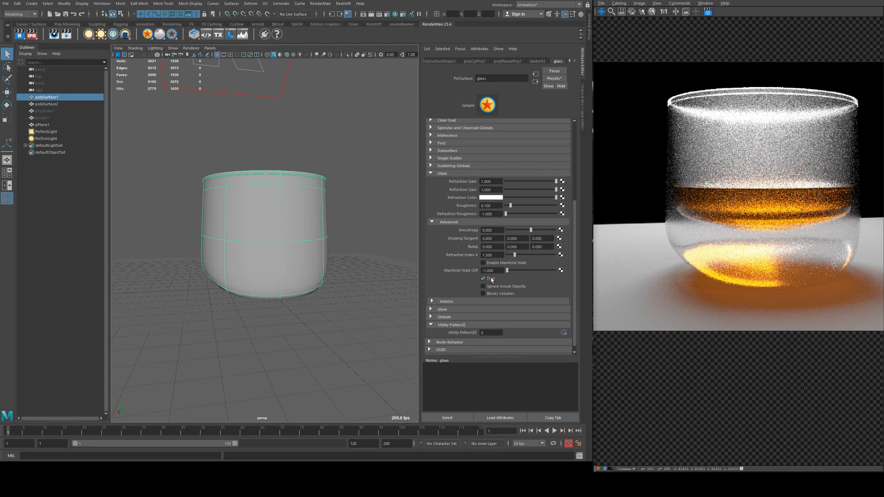
click(482, 278)
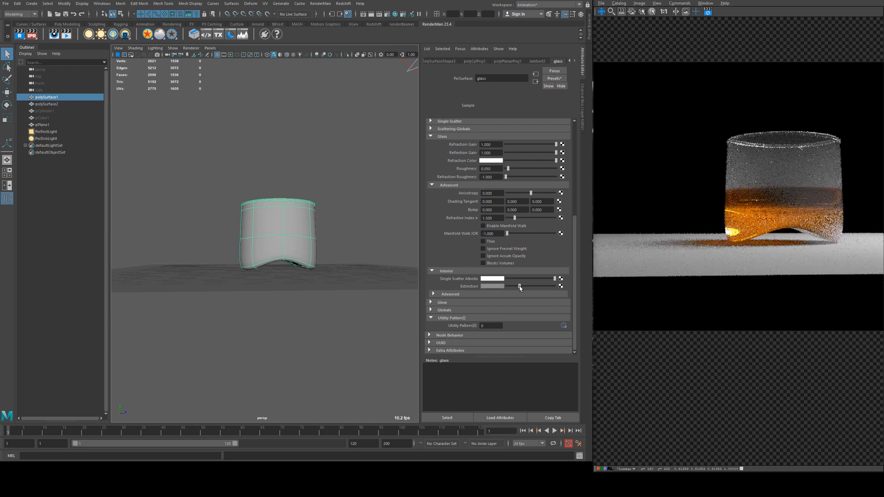
Raise the glass Interior Extinction slider and expand the advanced interior scattering options.
drag(519, 287, 536, 286)
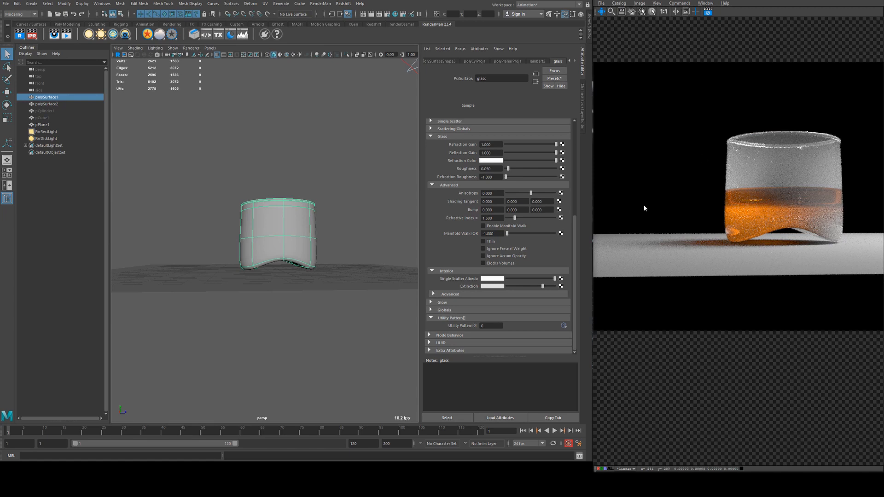
click(449, 294)
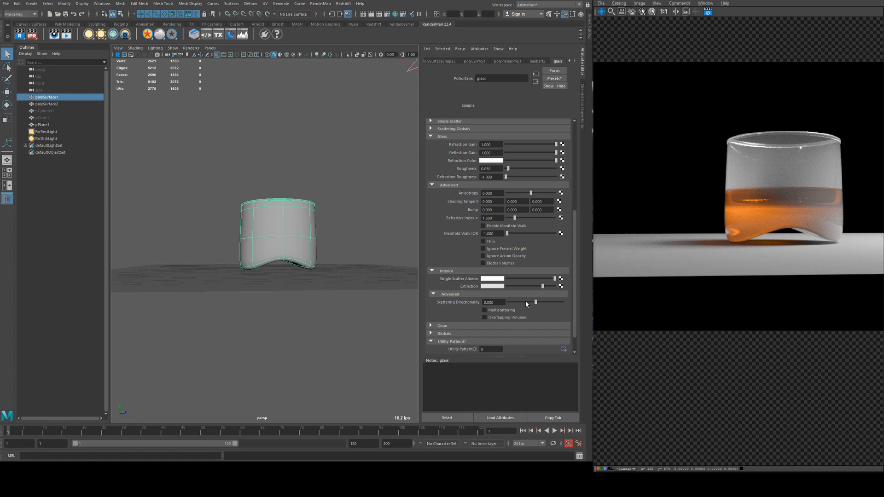
Drag Scattering Directionality to -1 and back to 0, and toggle Multiscattering off again.
drag(550, 302, 509, 302)
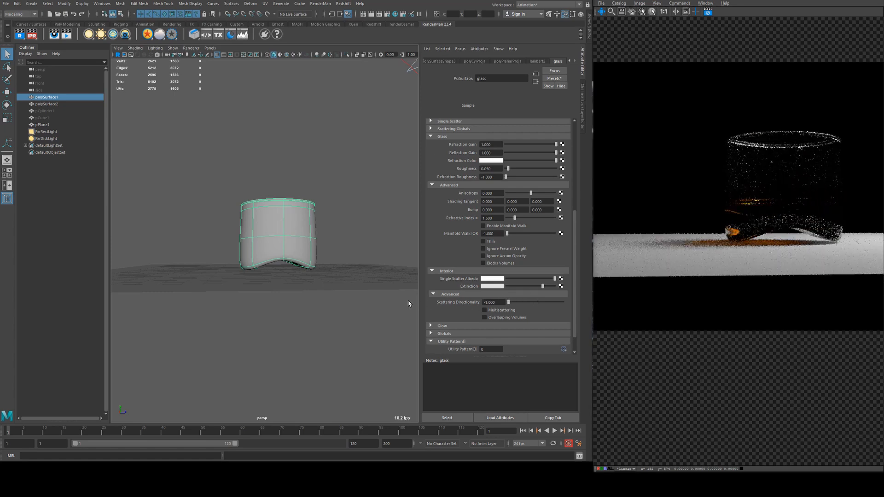
drag(507, 302, 534, 302)
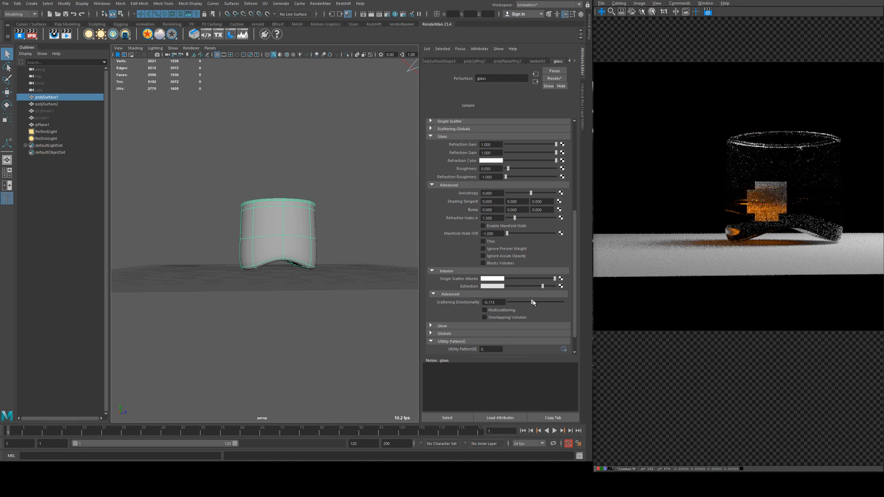
drag(536, 302, 564, 302)
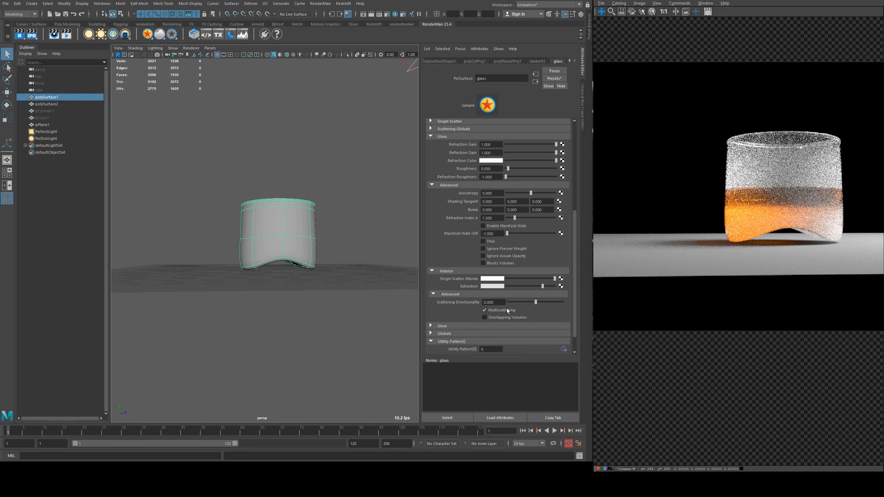
click(485, 310)
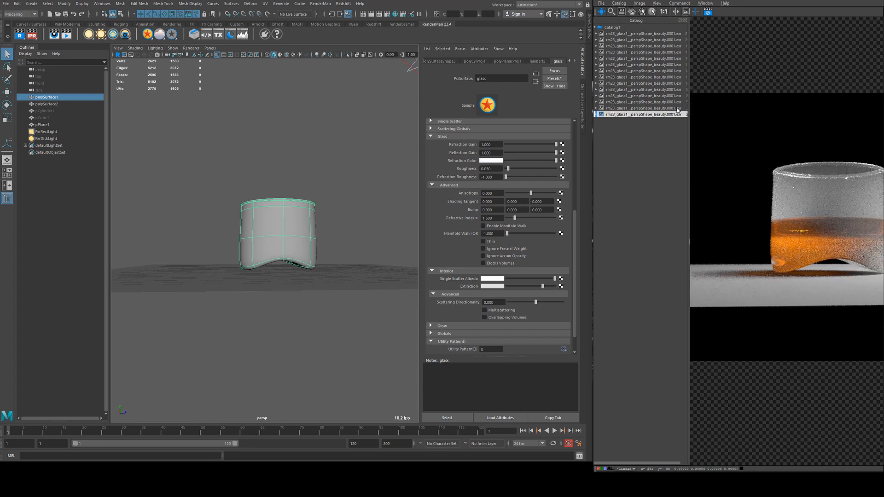
Show the most recent tumbler render from the RenderMan catalog.
click(641, 114)
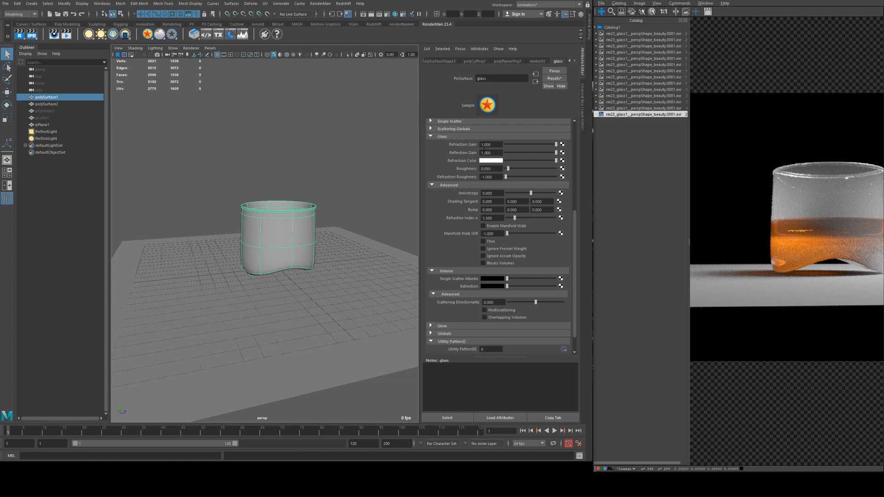
mouse_move(575, 147)
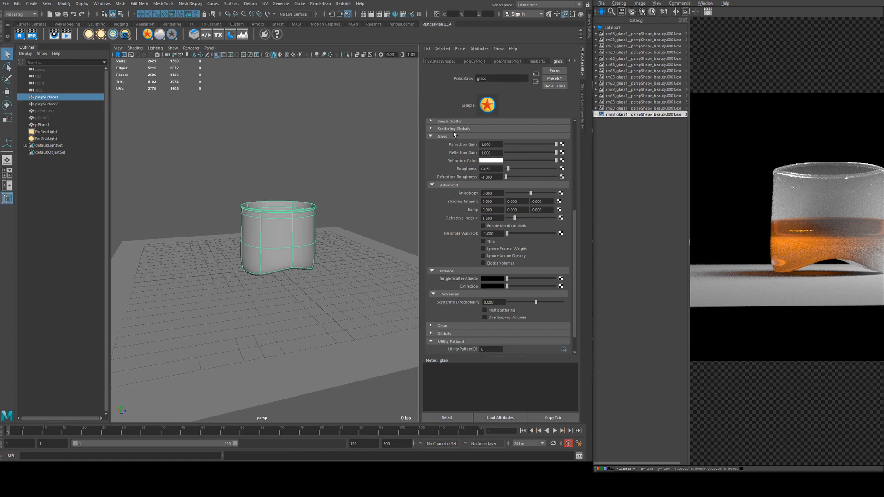
mouse_move(446, 151)
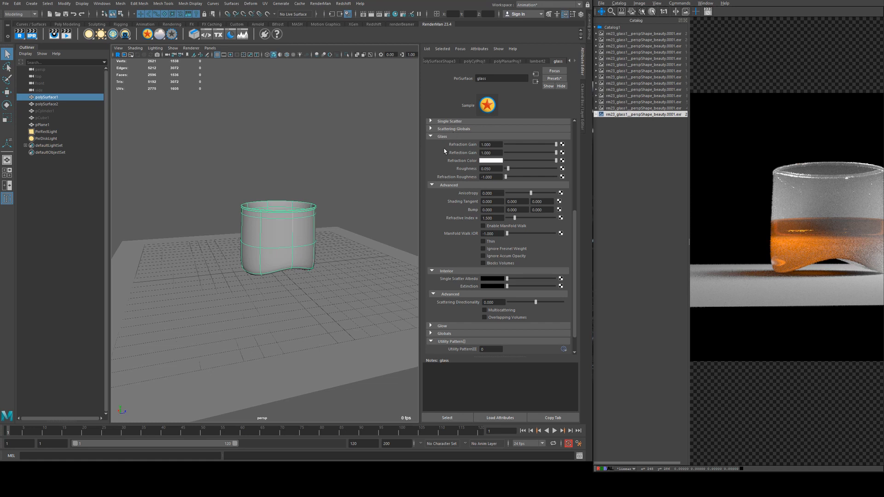
mouse_move(484, 87)
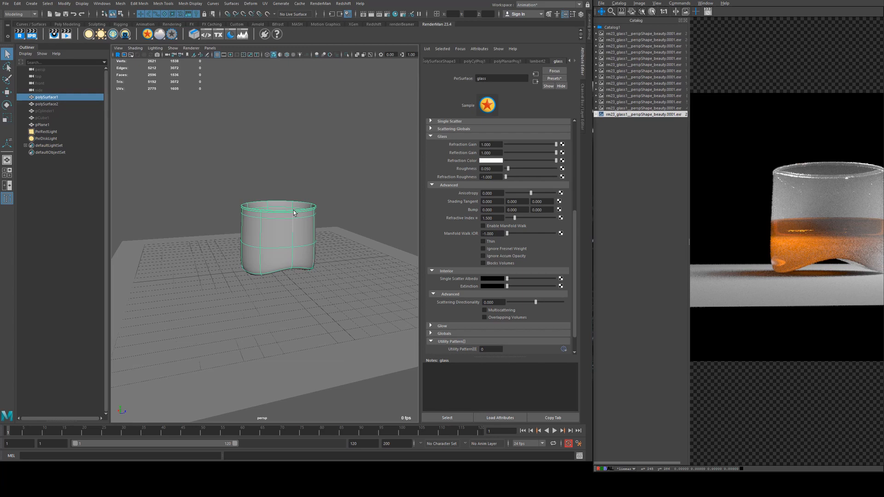
mouse_move(476, 270)
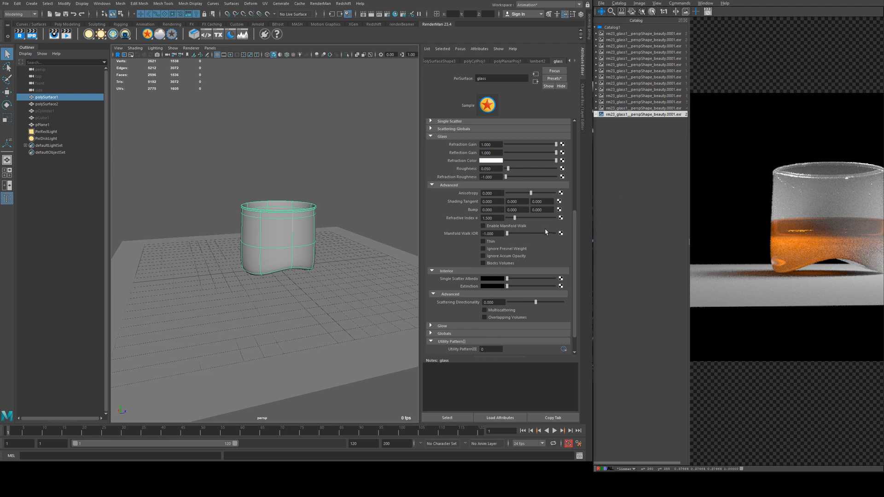
mouse_move(350, 222)
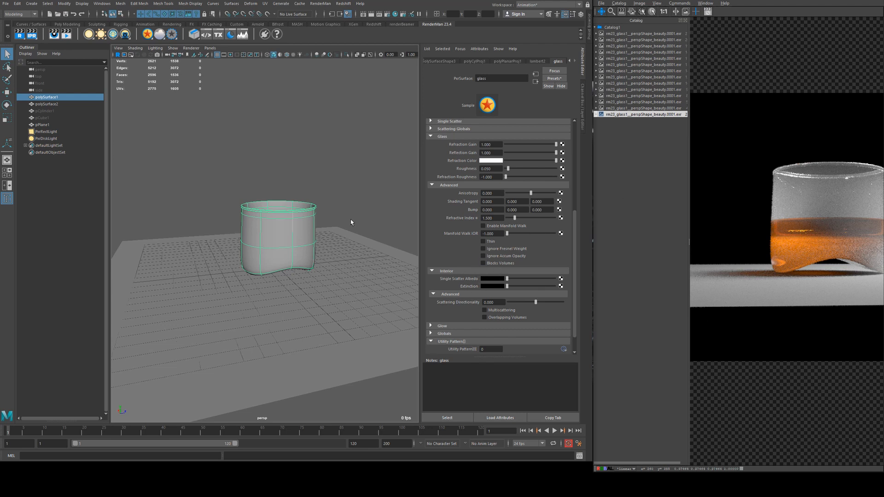
mouse_move(220, 227)
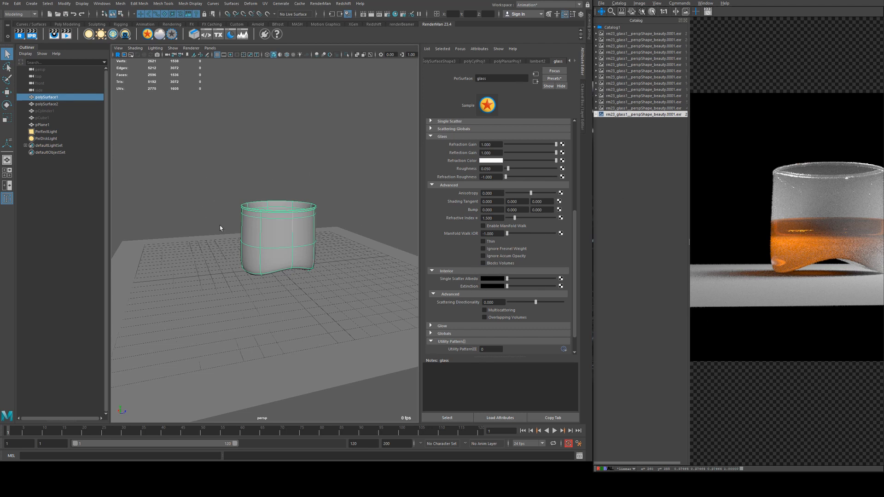
mouse_move(263, 128)
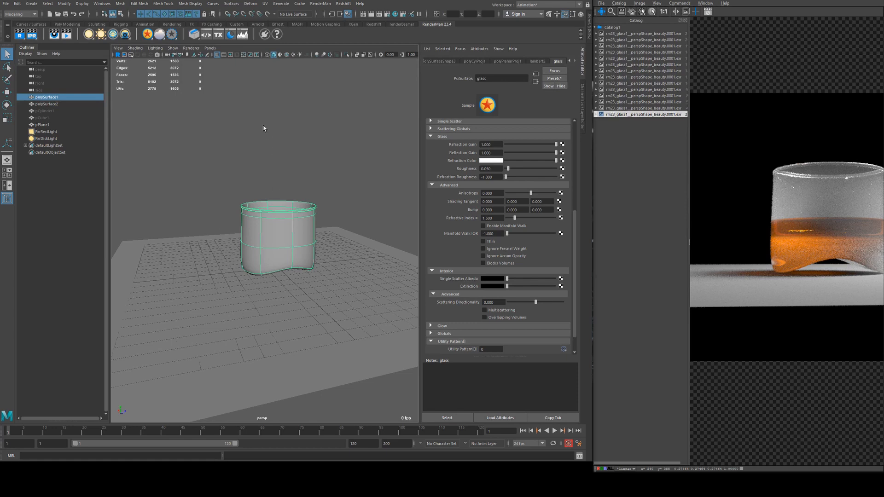
mouse_move(496, 270)
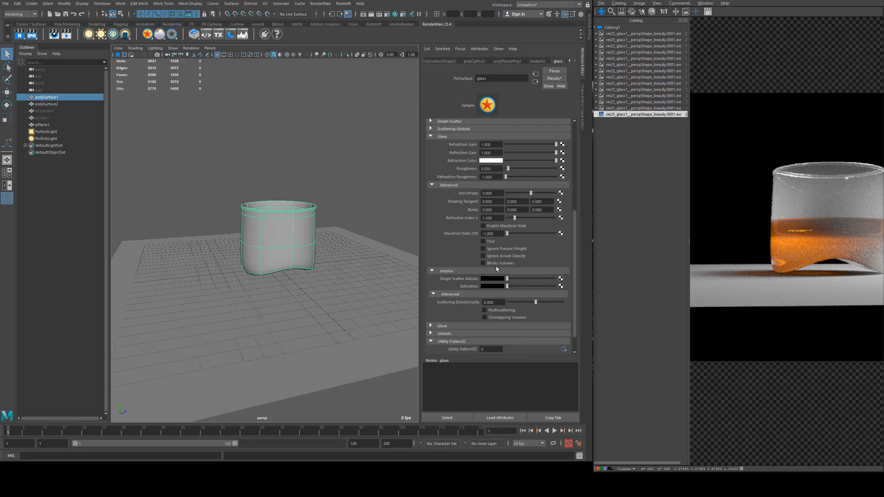
mouse_move(305, 199)
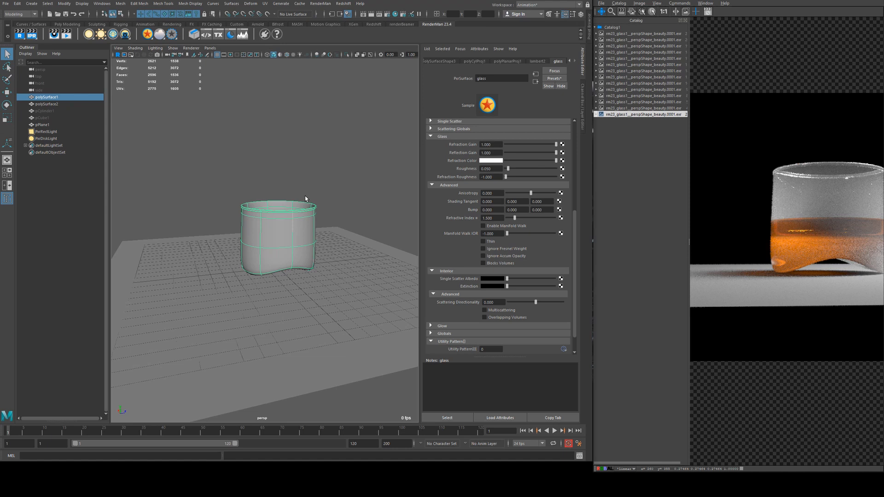
mouse_move(488, 280)
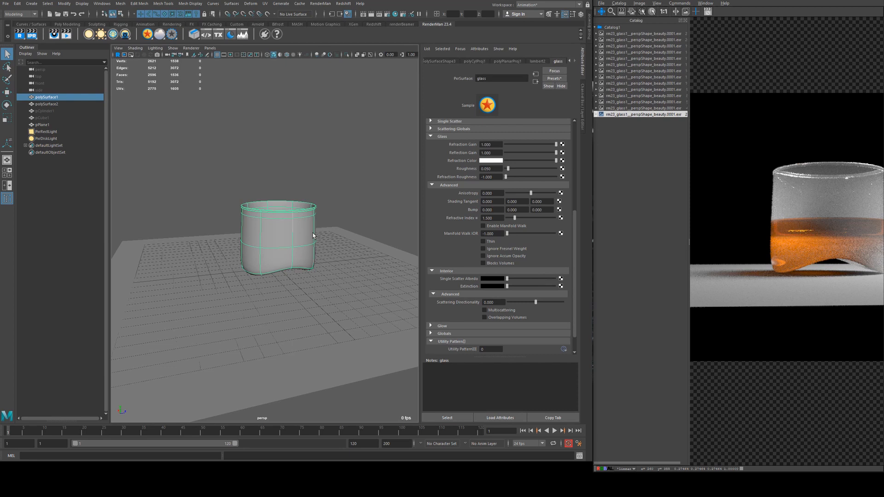
mouse_move(266, 191)
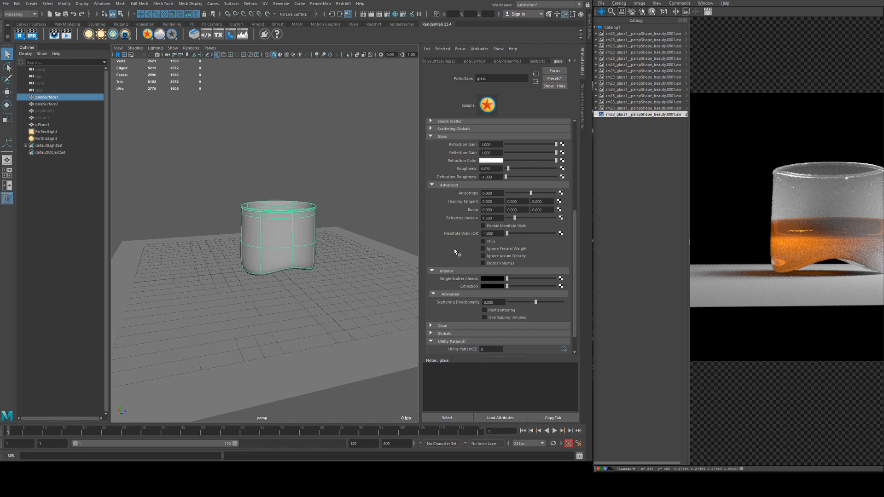
mouse_move(278, 272)
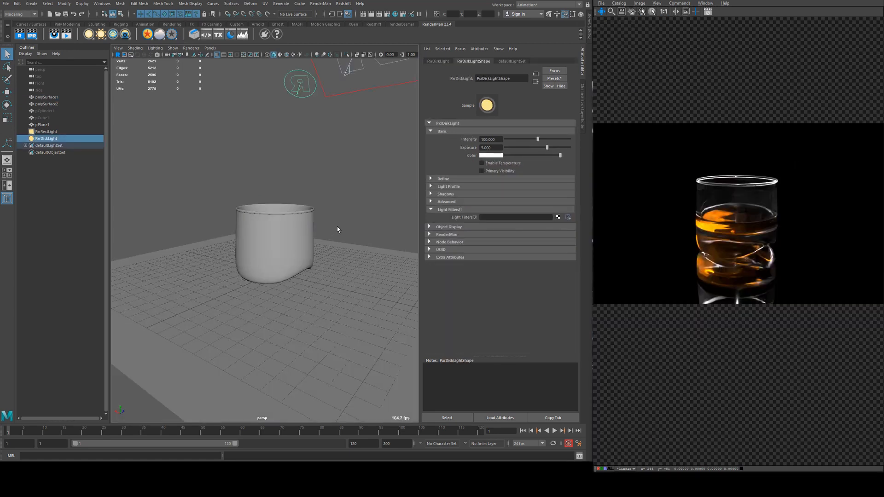
mouse_move(436, 243)
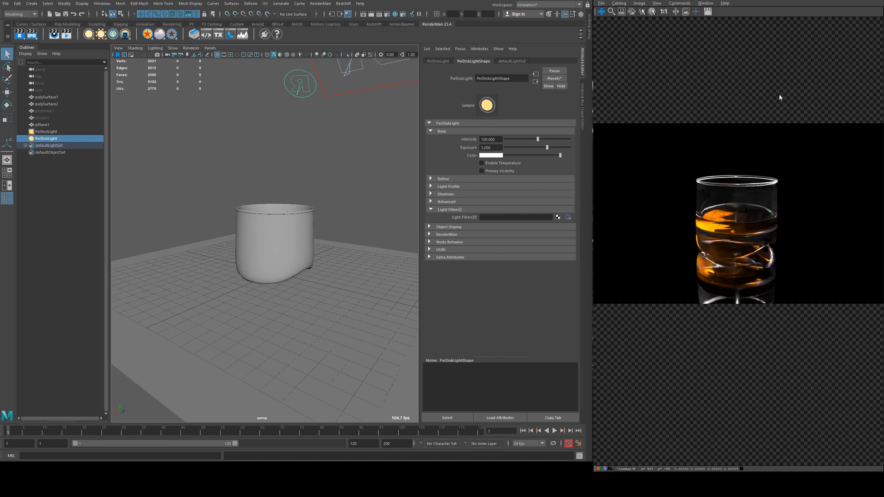
mouse_move(290, 222)
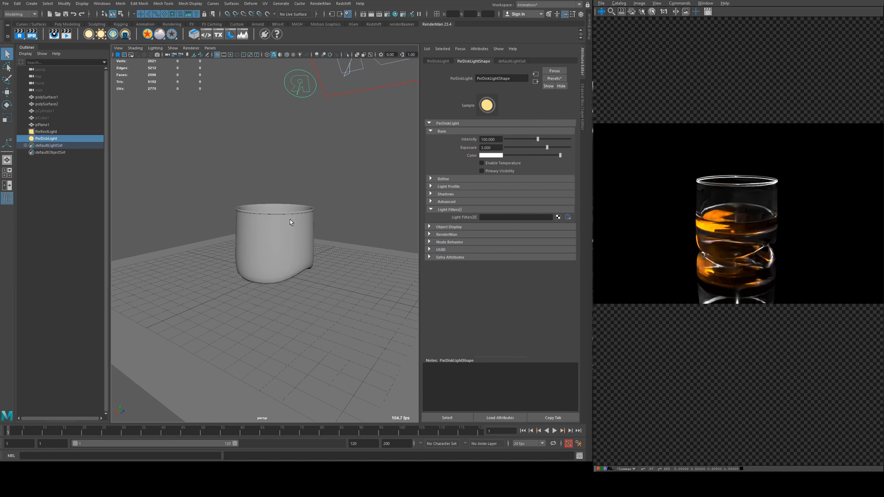
mouse_move(747, 192)
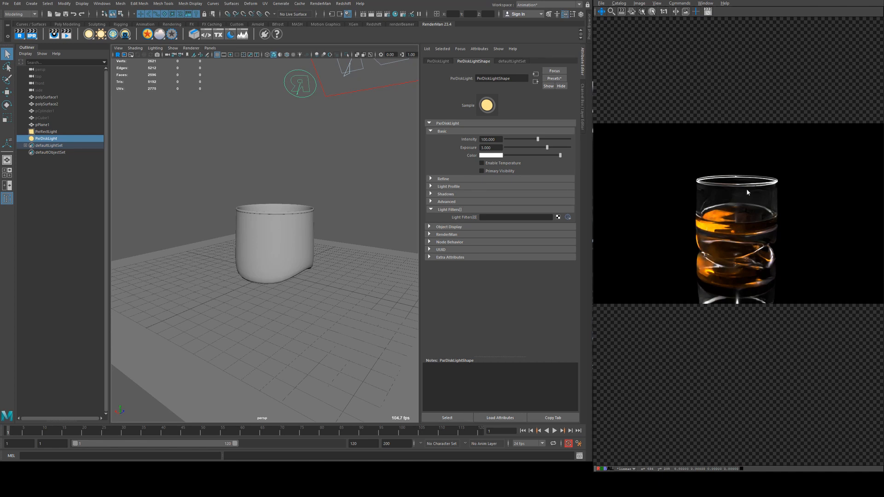
mouse_move(270, 238)
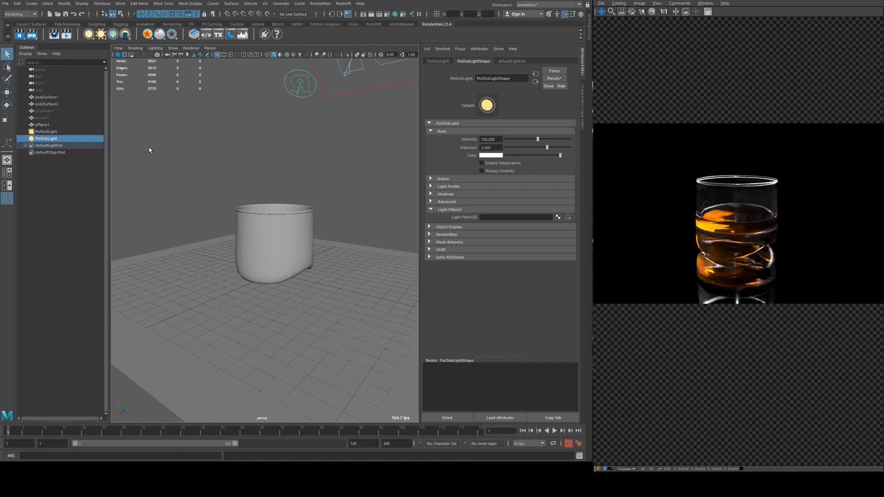
mouse_move(267, 156)
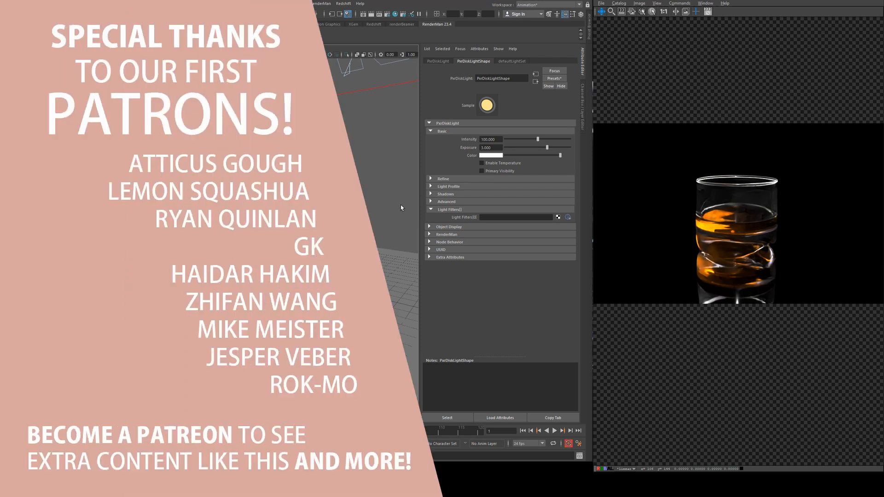
mouse_move(510, 117)
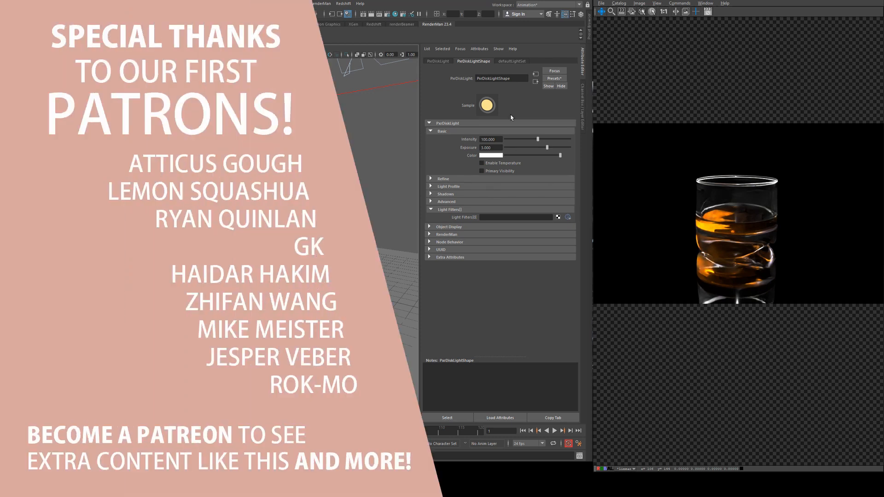